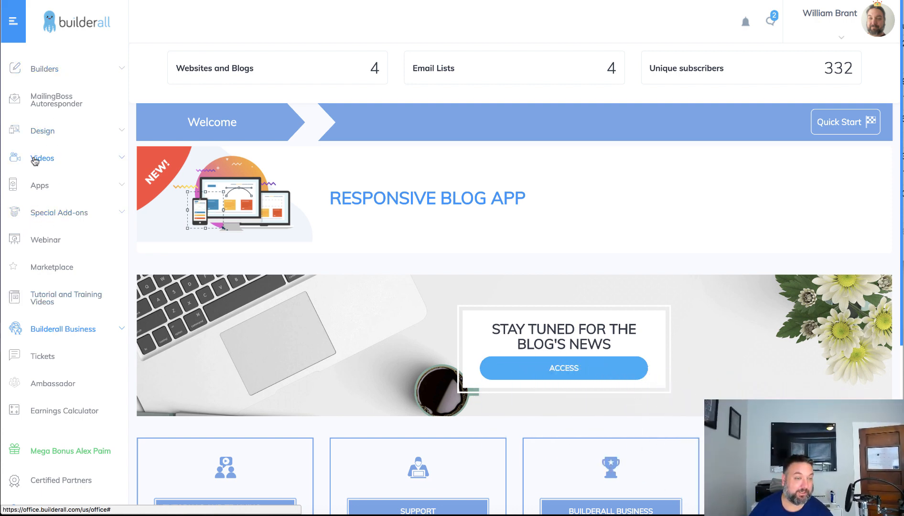
# - Expand the Videos section in the sidebar and go to Floating Videos (HTML)
pyautogui.click(42, 158)
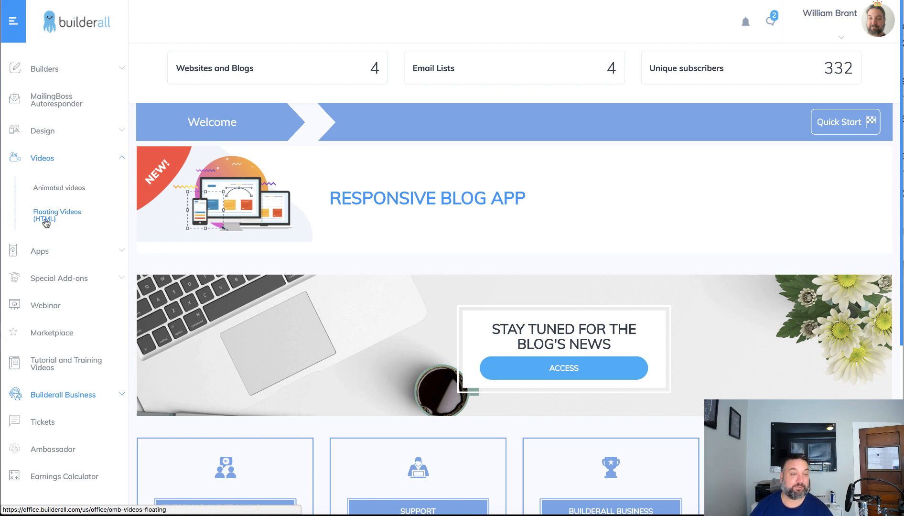
pyautogui.click(57, 215)
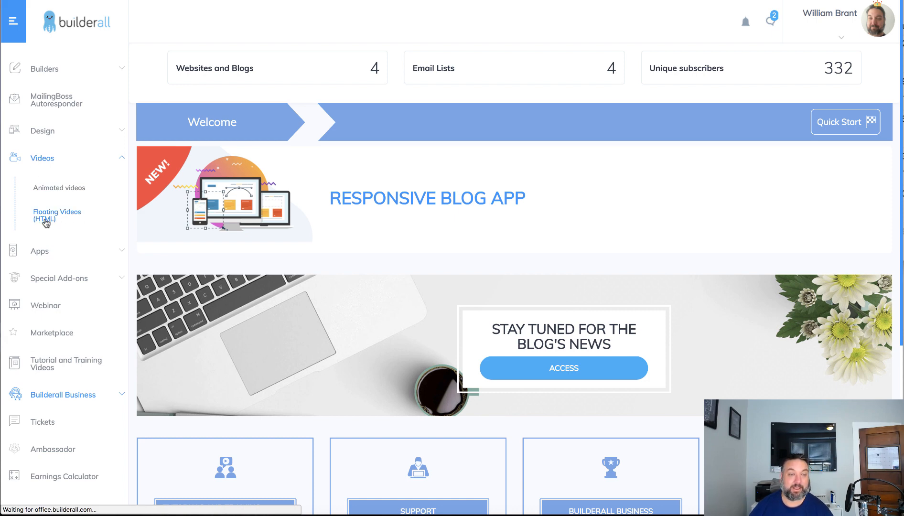
# - Open the Floating Videos (HTML) page to reach the animated video builder
pyautogui.click(56, 215)
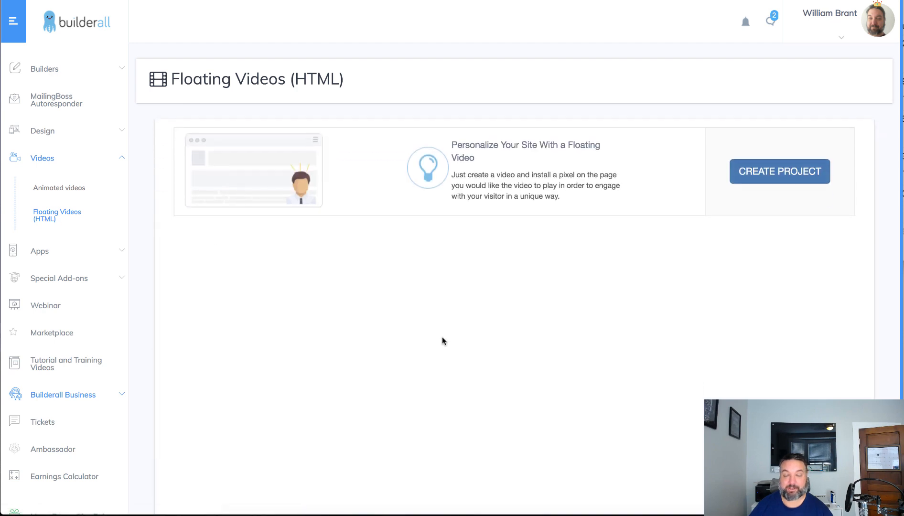
pyautogui.moveTo(489, 317)
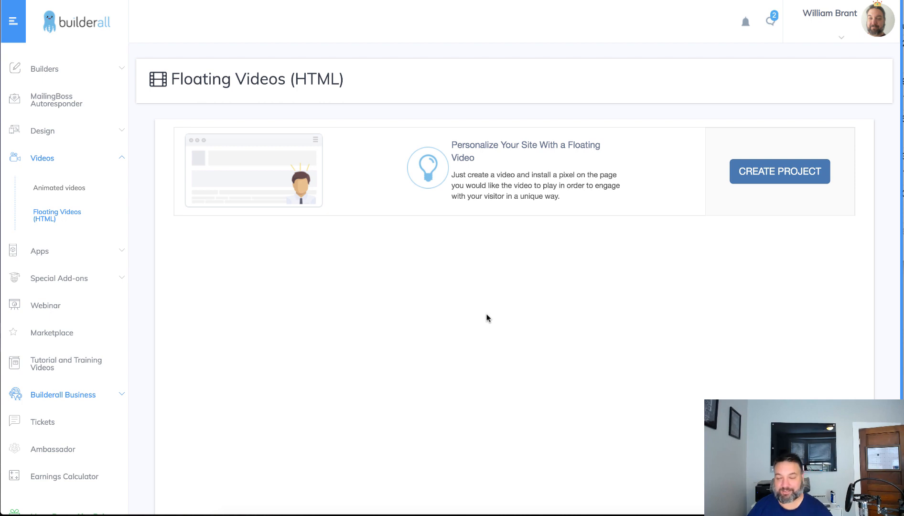
pyautogui.moveTo(353, 202)
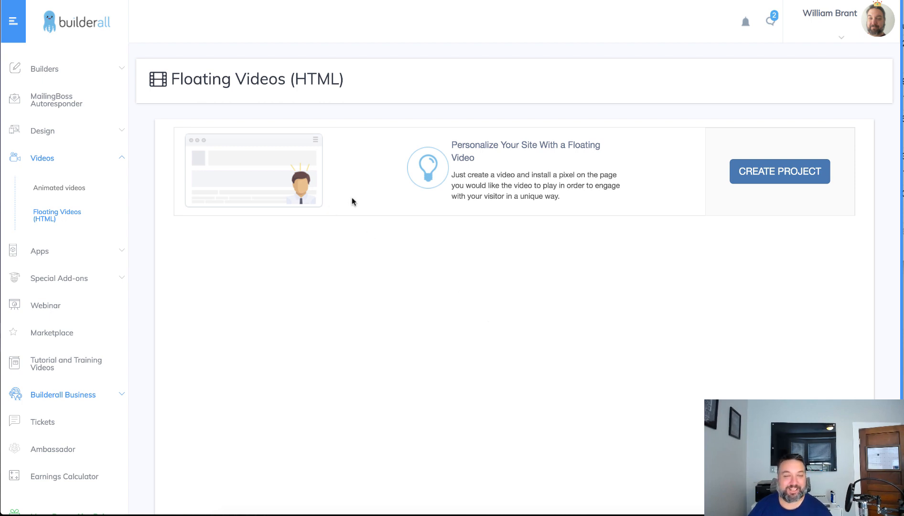
pyautogui.moveTo(230, 233)
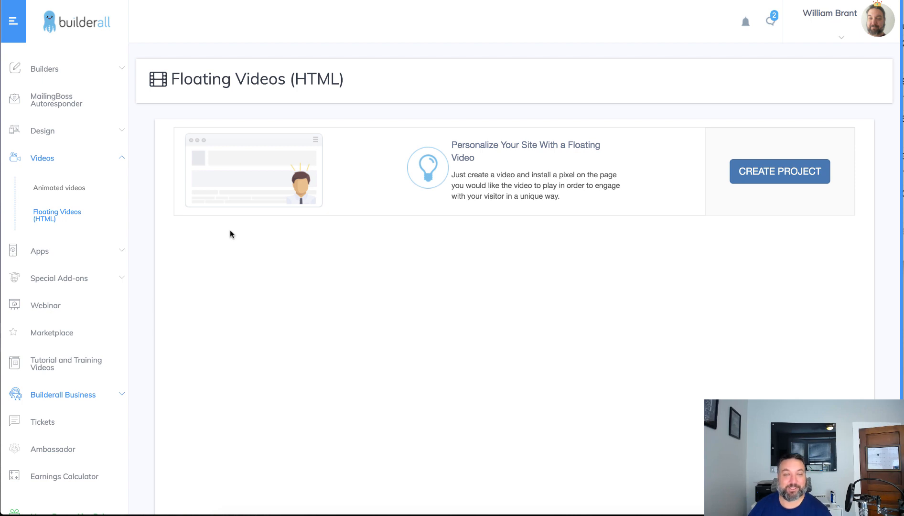
pyautogui.moveTo(263, 180)
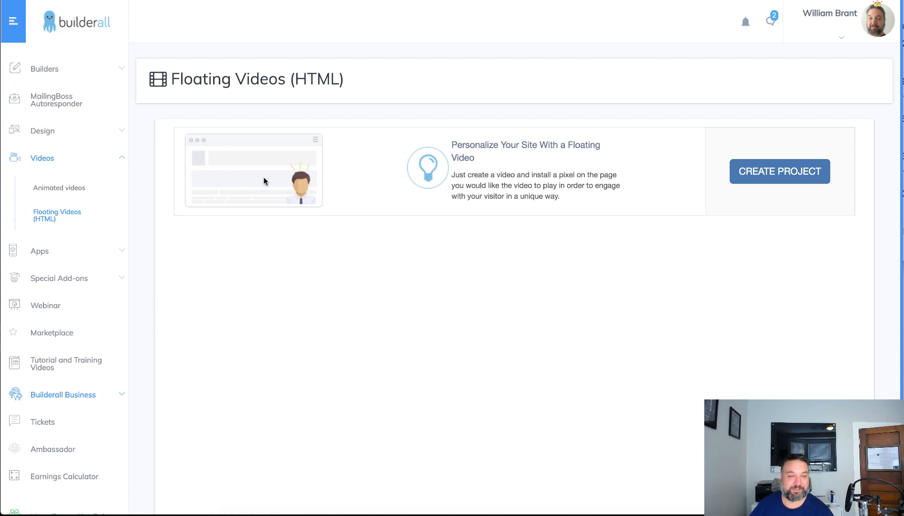
pyautogui.moveTo(294, 192)
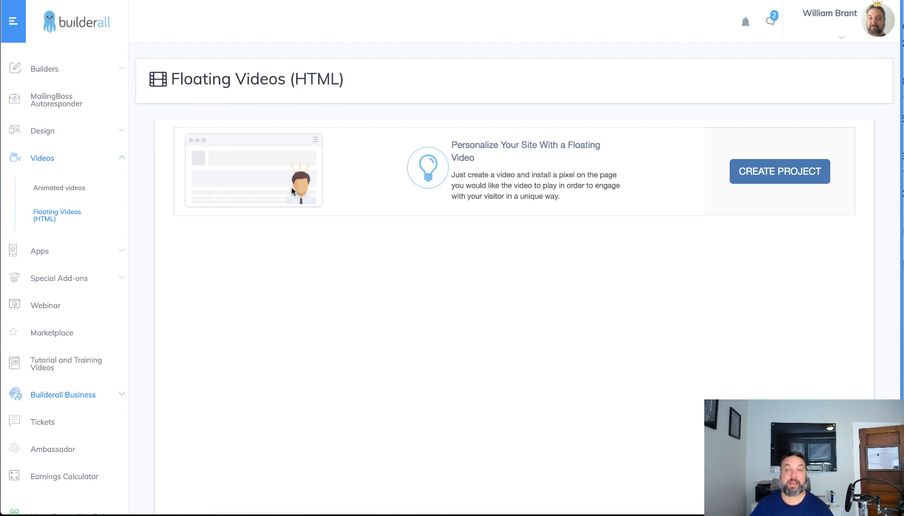
pyautogui.moveTo(288, 206)
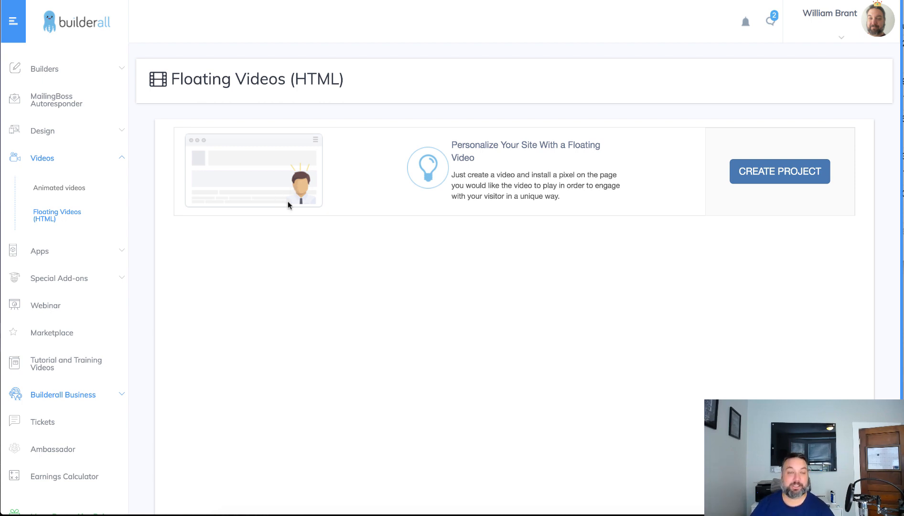
pyautogui.moveTo(298, 193)
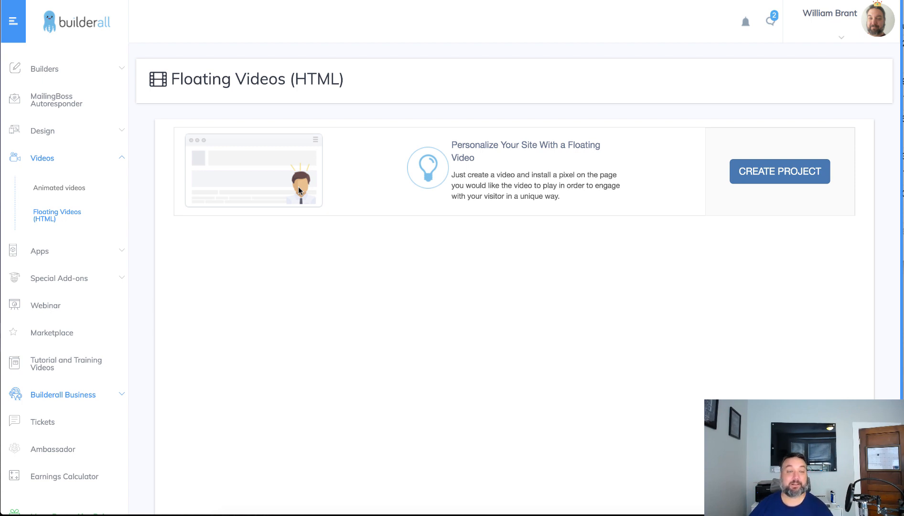
pyautogui.moveTo(58, 187)
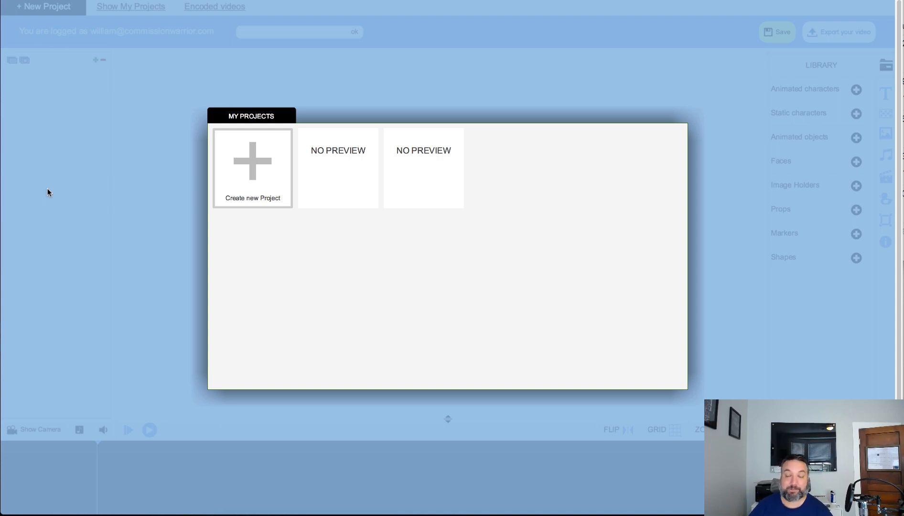
pyautogui.moveTo(250, 174)
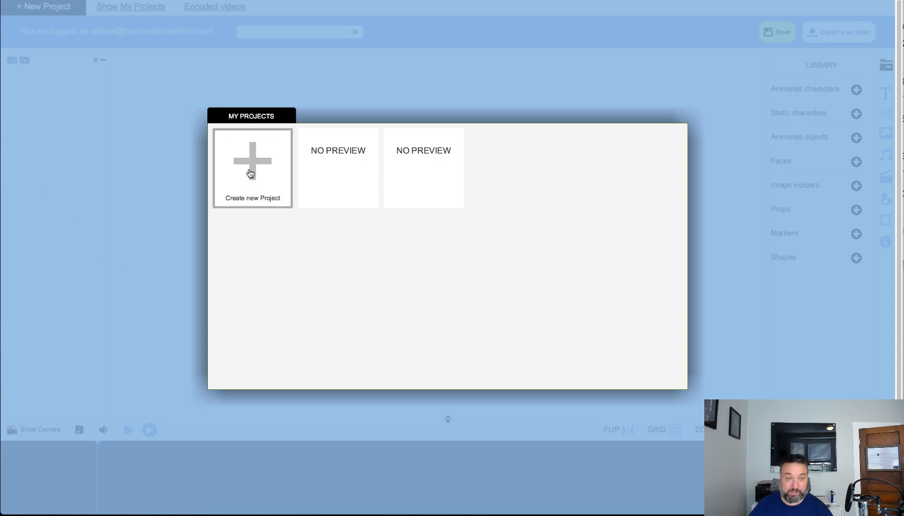
# - Create a new video project named 'video test'
pyautogui.click(252, 161)
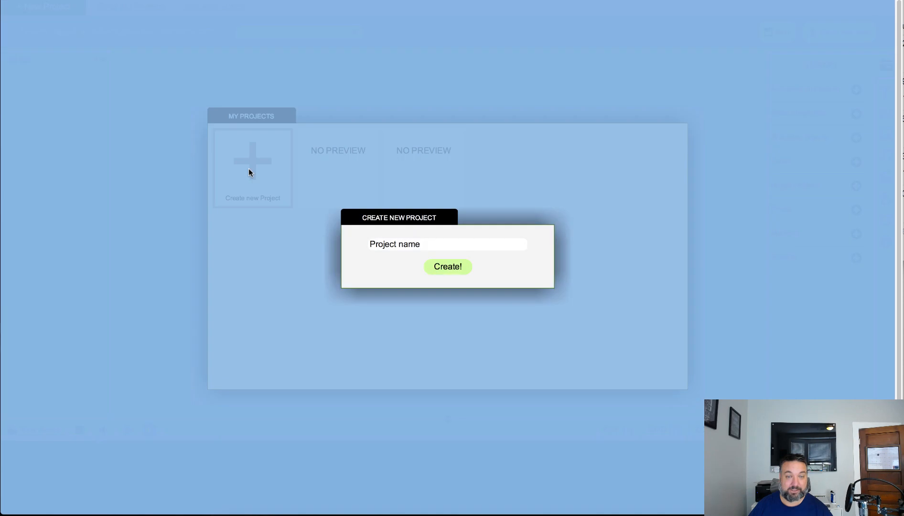
pyautogui.click(447, 243)
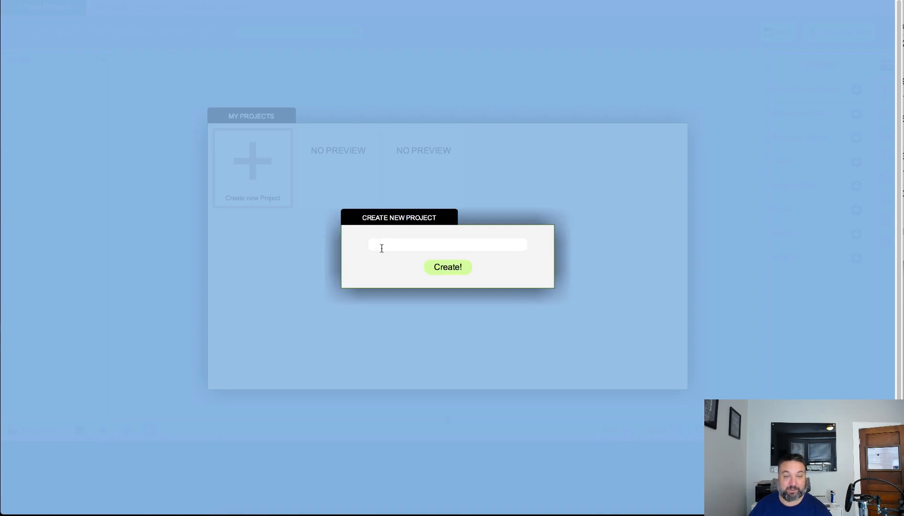
pyautogui.write('v')
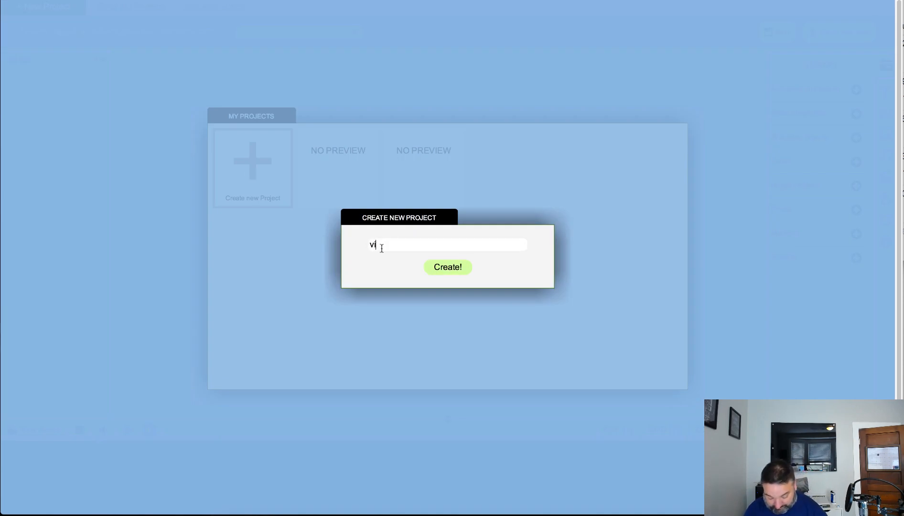
pyautogui.write('deo test')
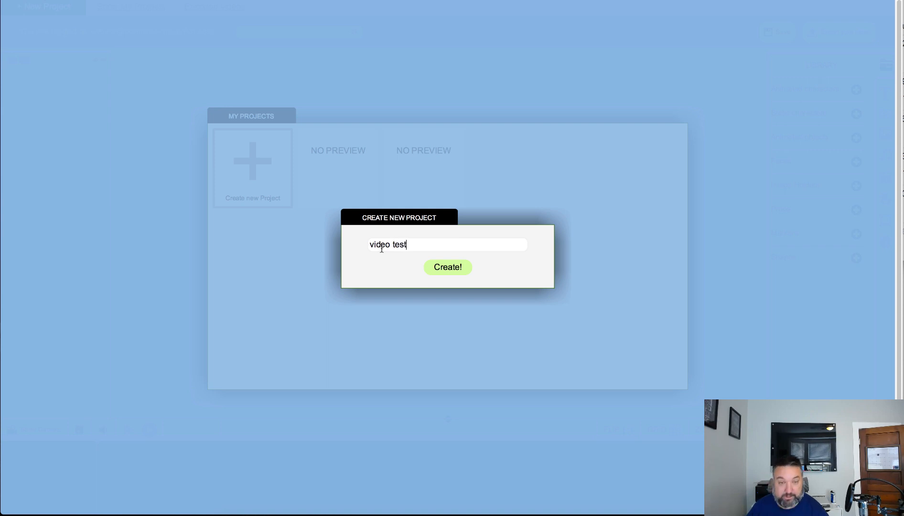
pyautogui.click(447, 267)
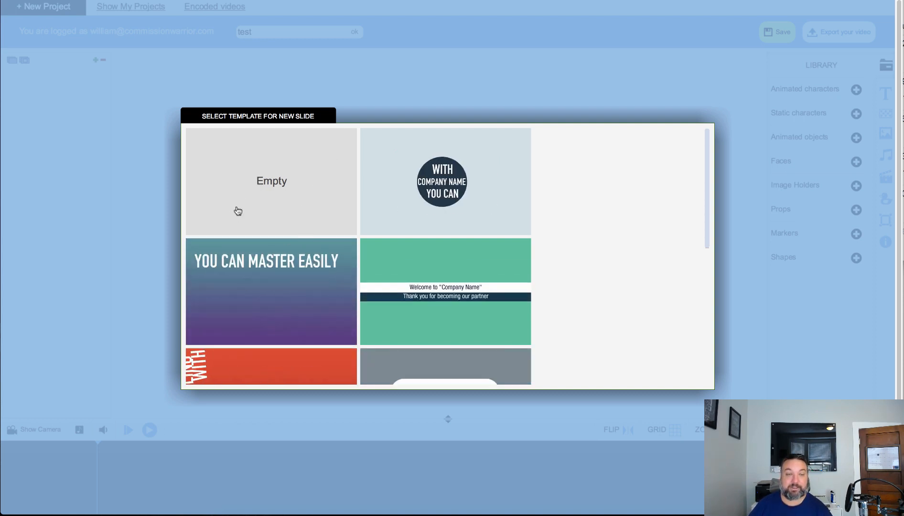
# - Apply the blue Company Name slide template to the new project
pyautogui.scroll(-3)
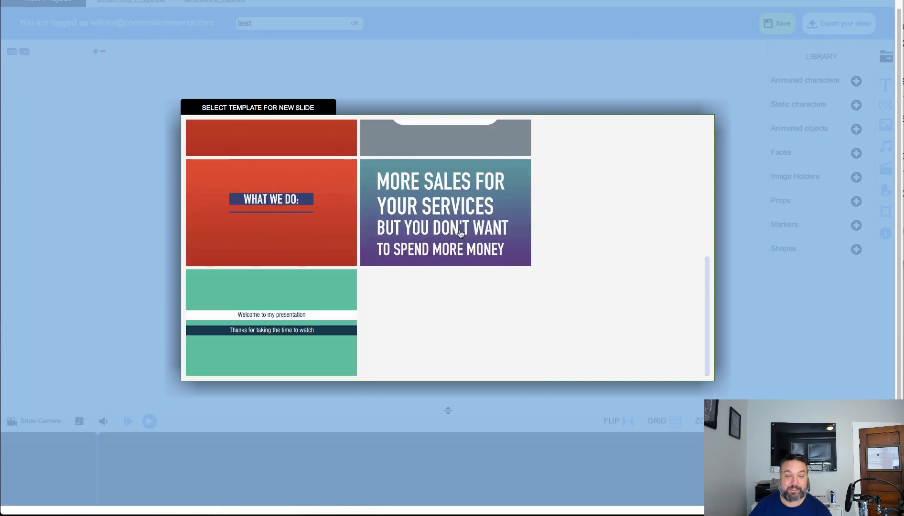
pyautogui.scroll(3)
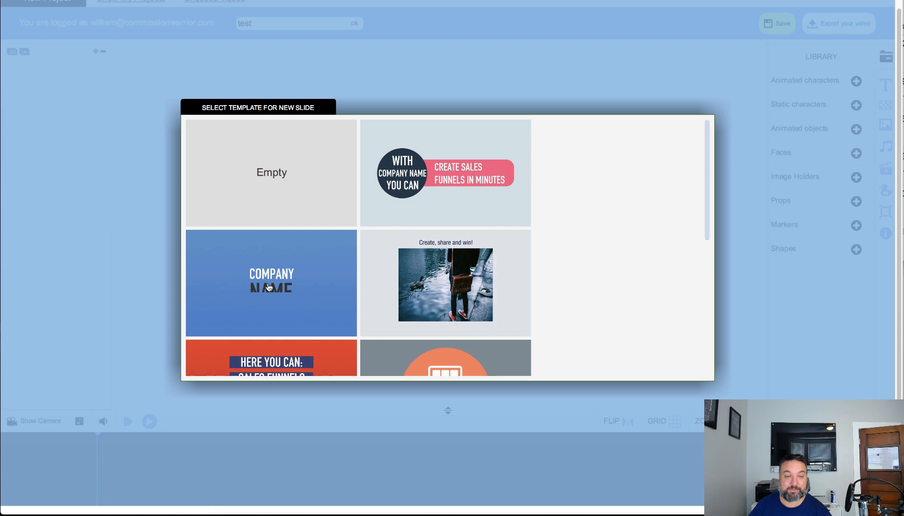
pyautogui.click(271, 283)
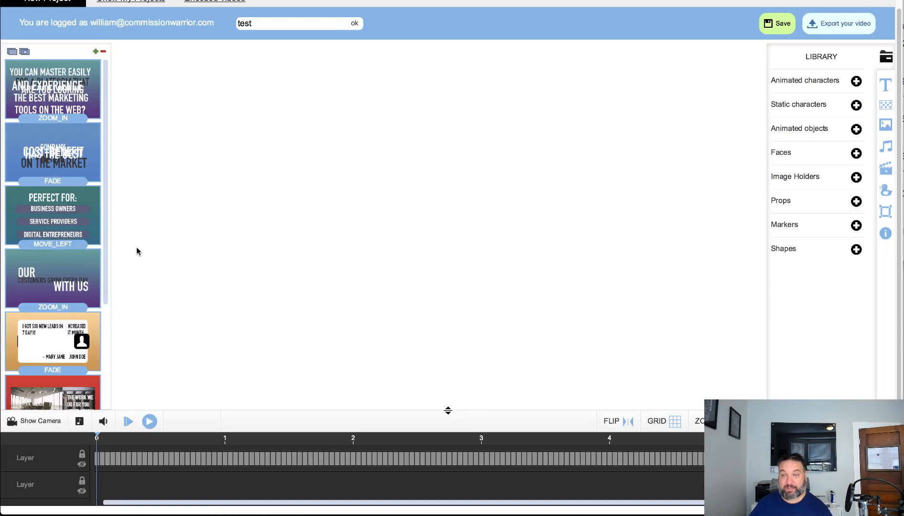
# - Play the template video from the start several times, pausing and stopping the preview
pyautogui.scroll(-3)
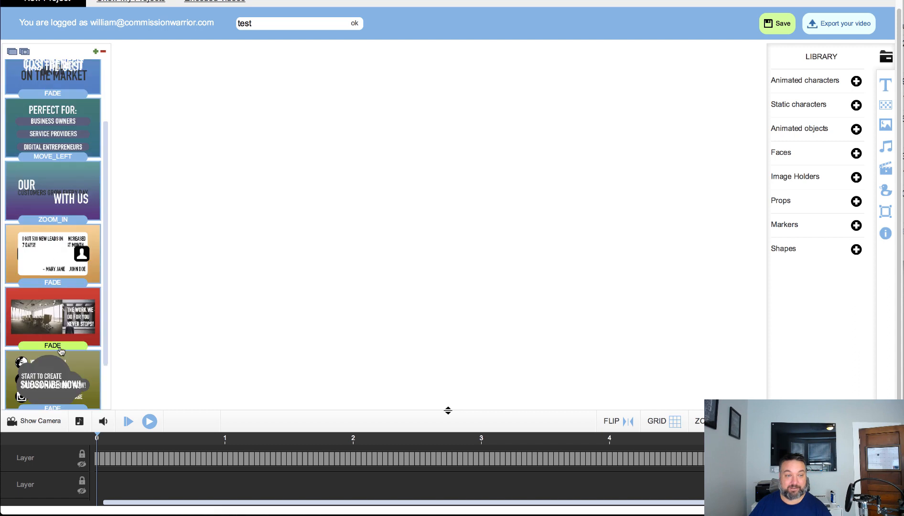
pyautogui.scroll(-3)
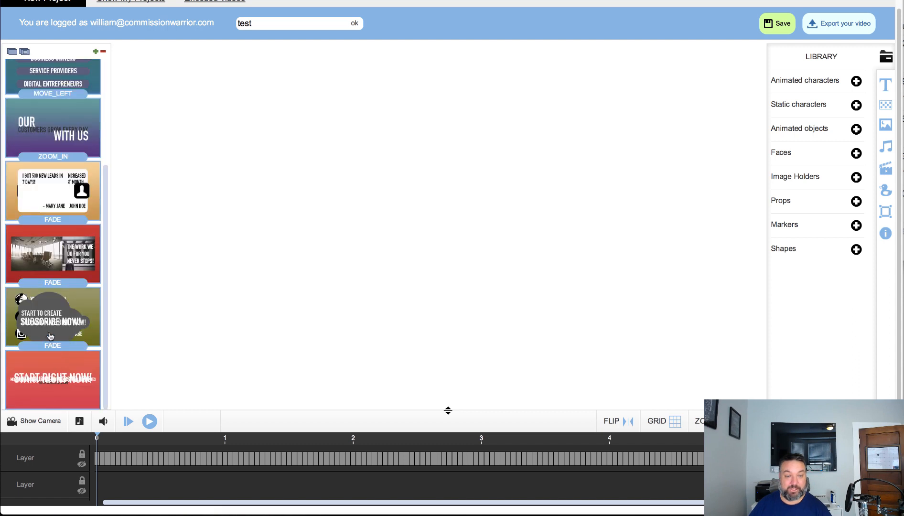
pyautogui.moveTo(149, 447)
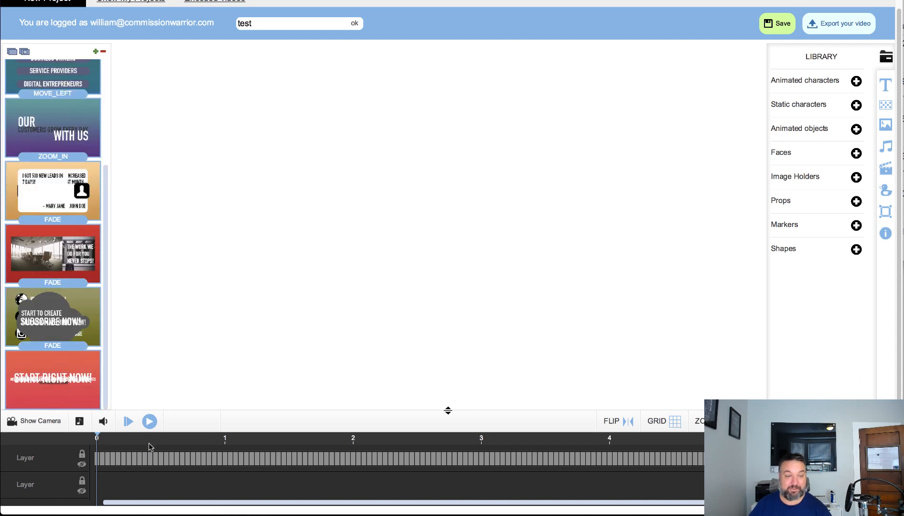
pyautogui.click(150, 421)
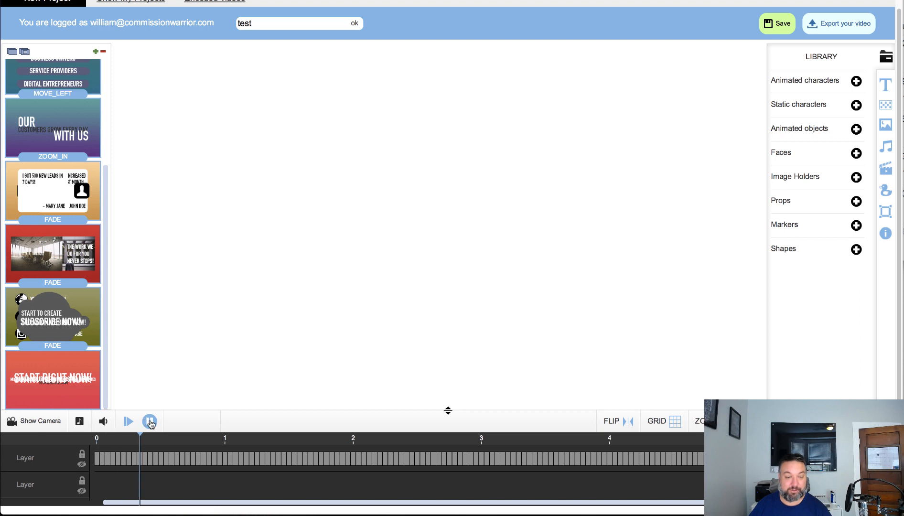
pyautogui.click(128, 421)
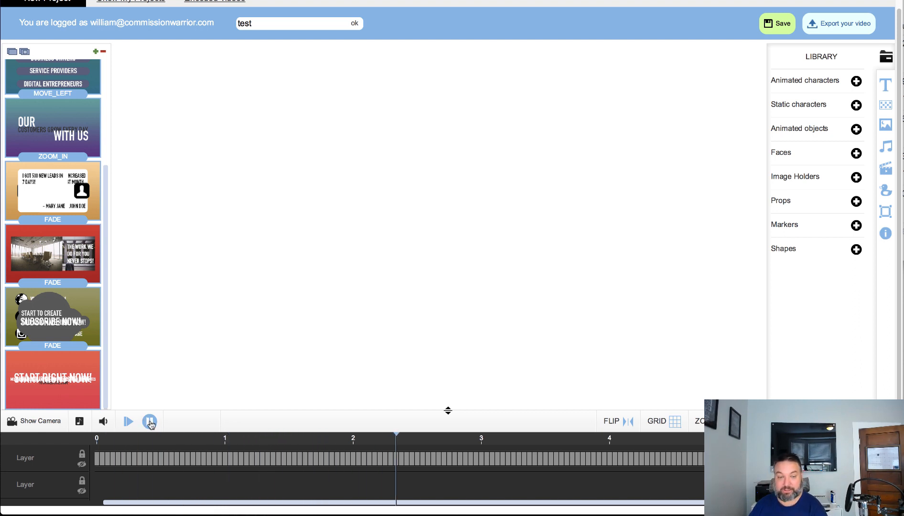
pyautogui.click(128, 422)
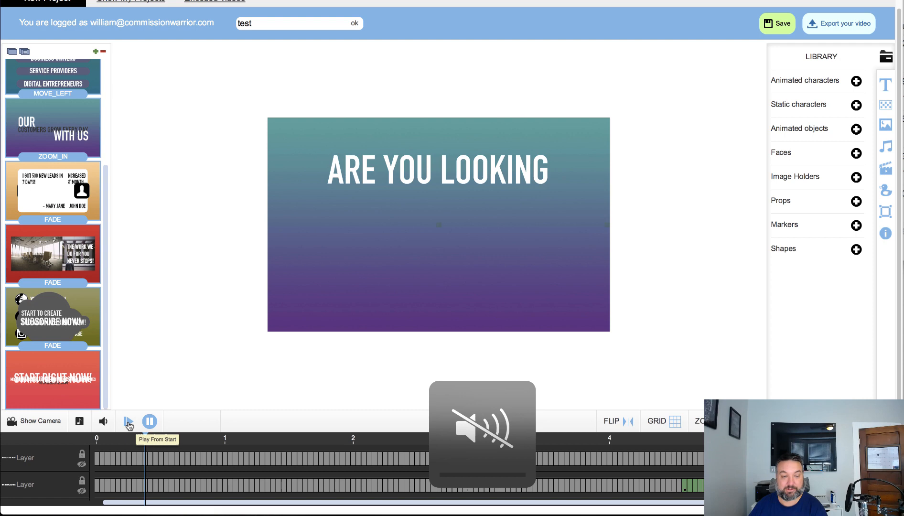
pyautogui.click(128, 422)
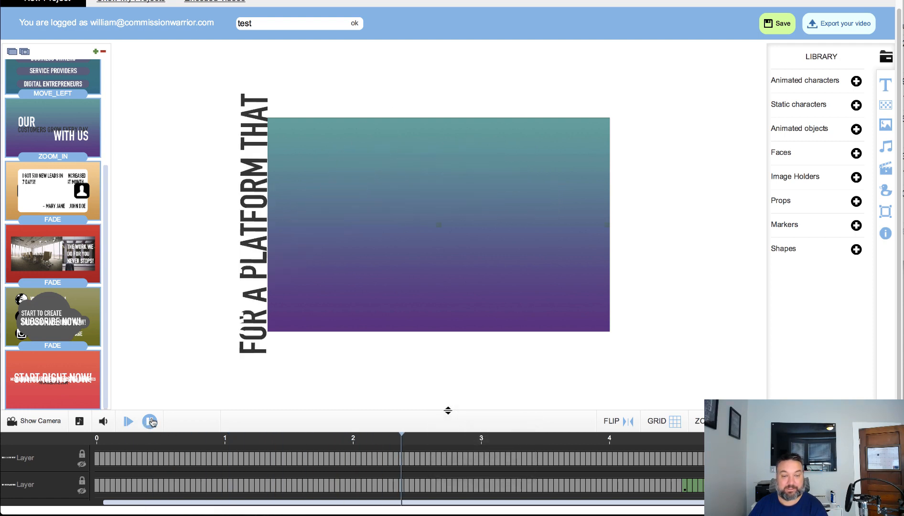
pyautogui.click(127, 420)
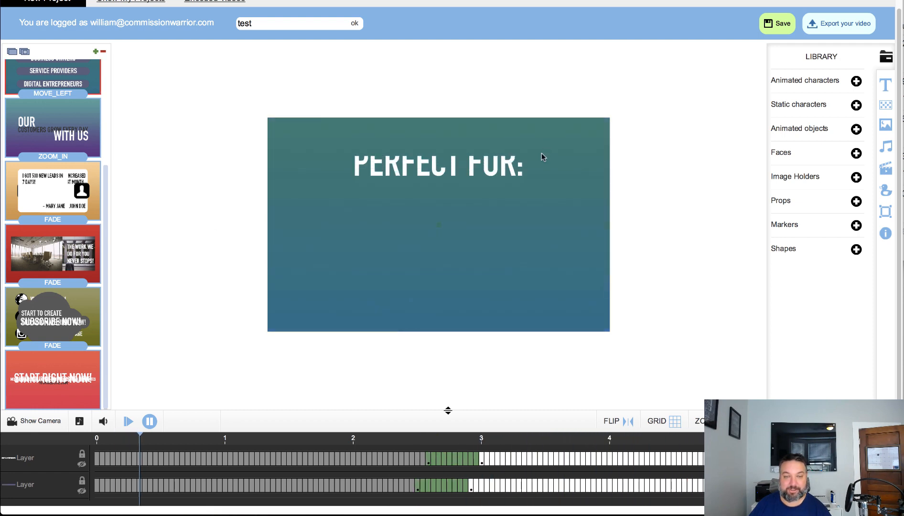
pyautogui.click(127, 420)
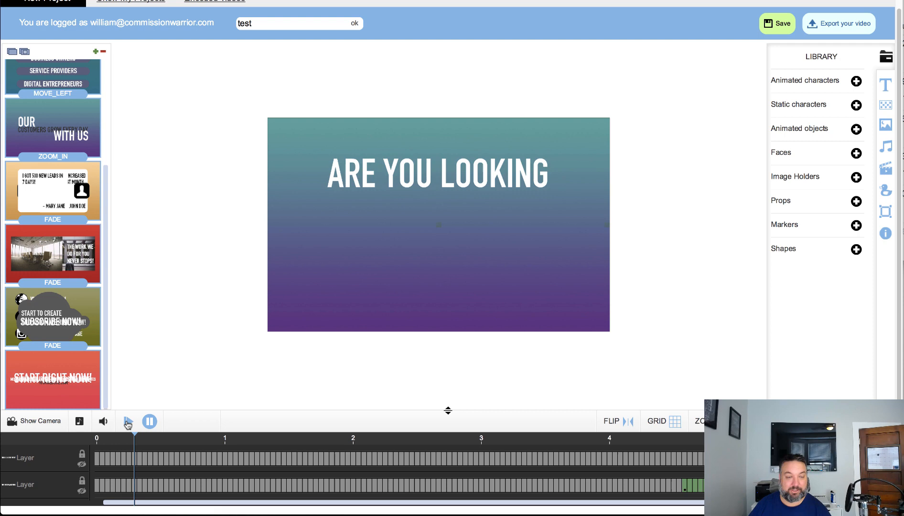
pyautogui.click(127, 420)
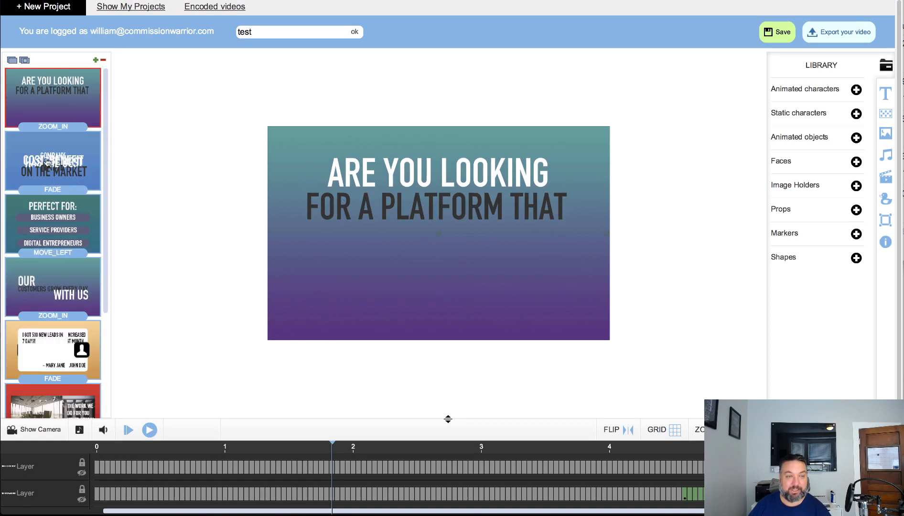
# - Select the second (FADE) slide for editing
pyautogui.click(52, 161)
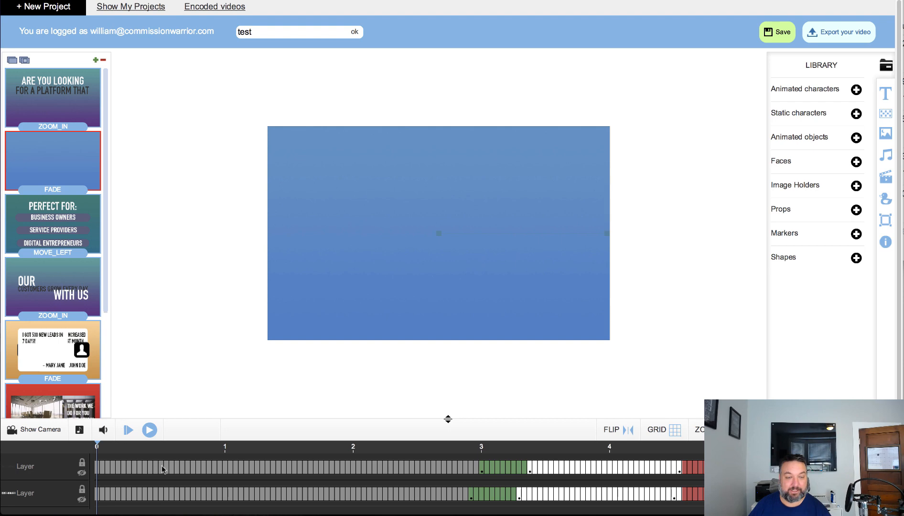
# - Replace the COMPANY title text with 'Your Name' and update it on the slide
pyautogui.click(187, 447)
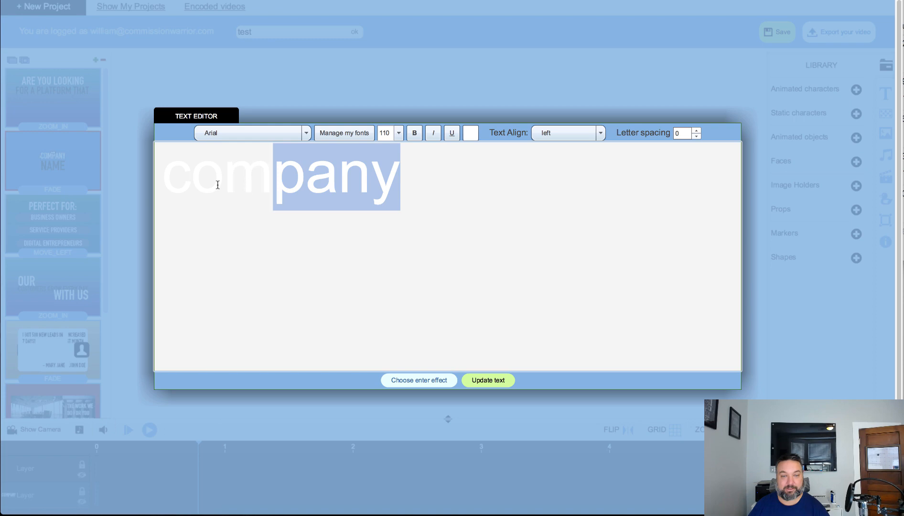
pyautogui.write('Yo')
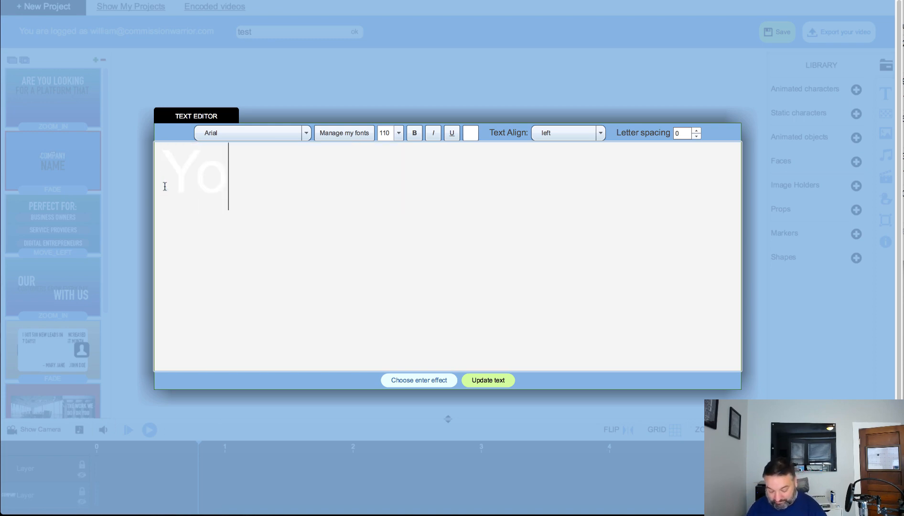
pyautogui.write('ur Name')
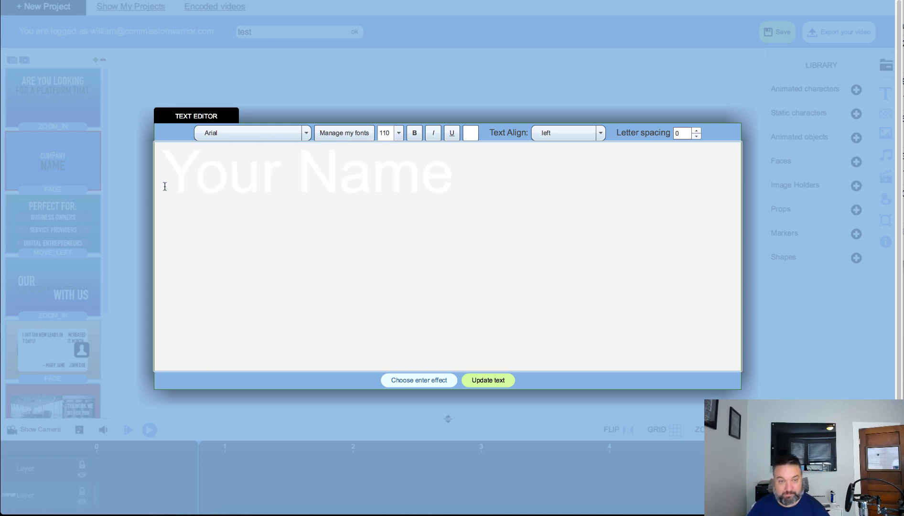
pyautogui.click(487, 381)
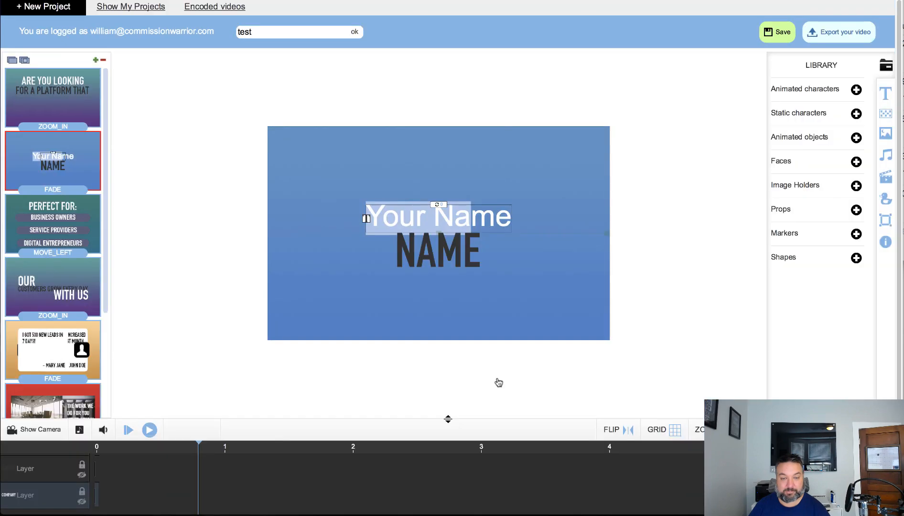
pyautogui.click(498, 382)
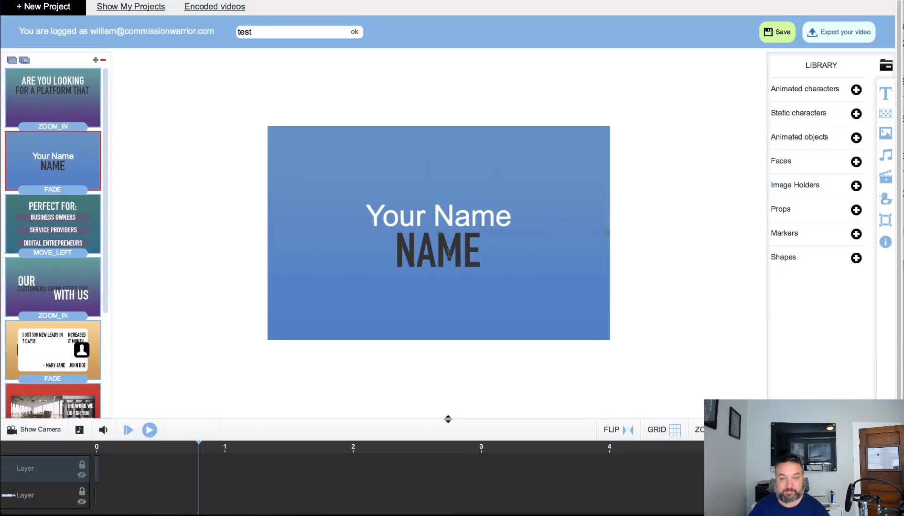
# - Replace the NAME text with 'Here' and update it on the slide
pyautogui.doubleClick(437, 252)
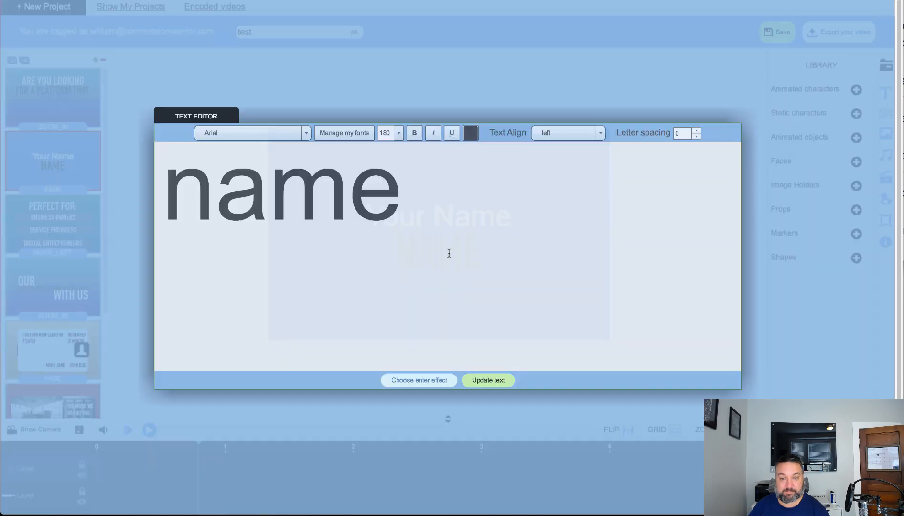
pyautogui.click(350, 196)
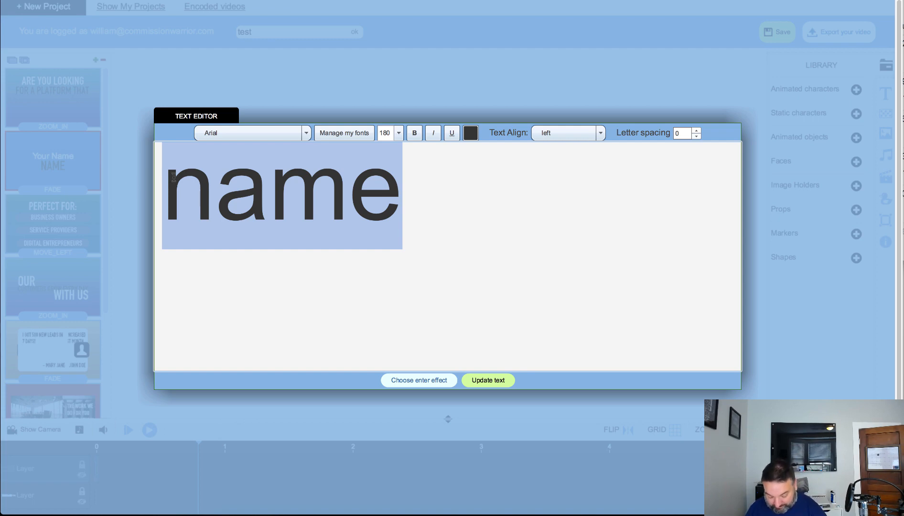
pyautogui.write('Here')
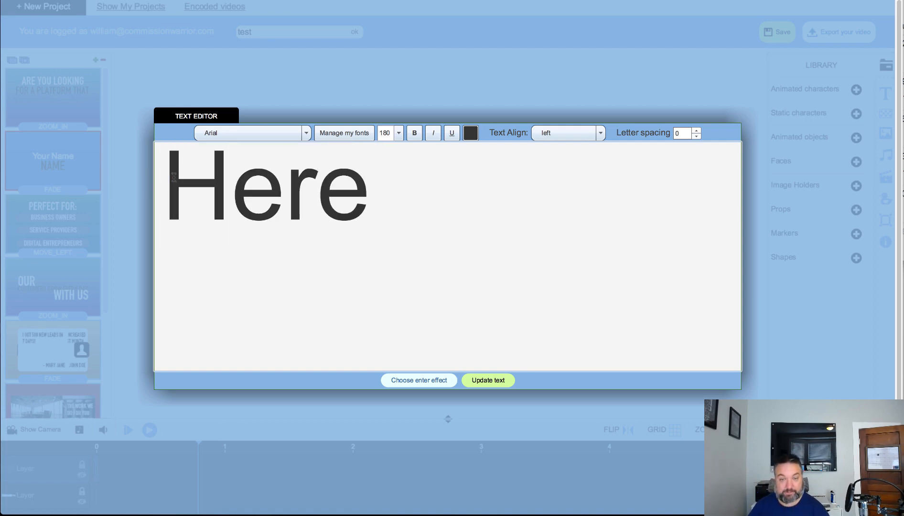
pyautogui.click(487, 381)
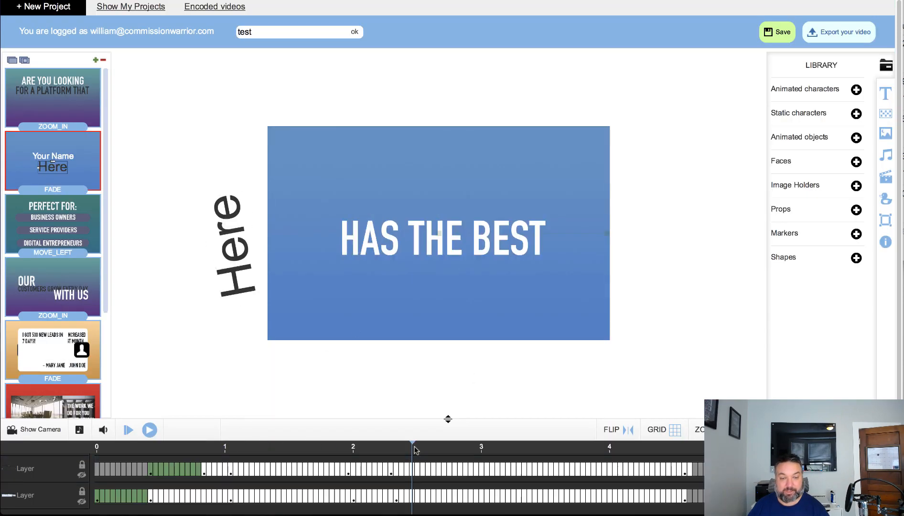
# - Preview the Perfect For slide and select the John Doe testimonial slide for editing
pyautogui.click(577, 447)
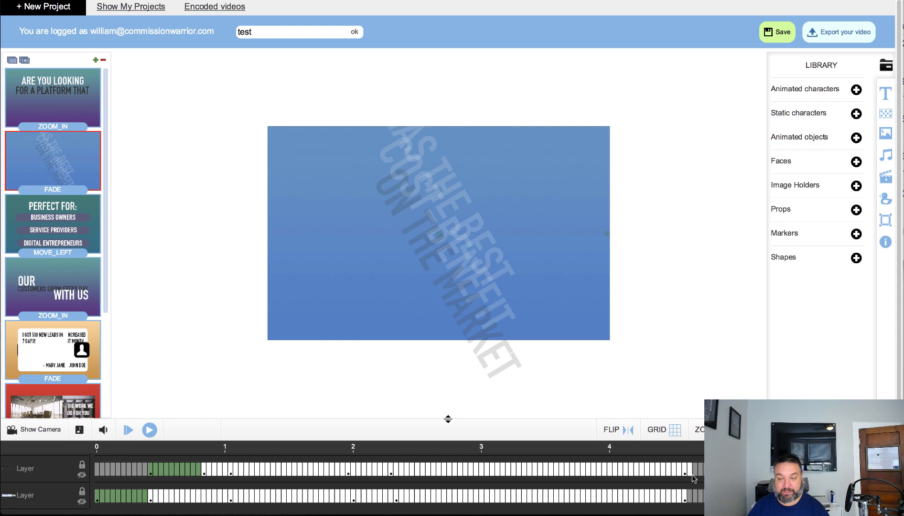
pyautogui.moveTo(282, 383)
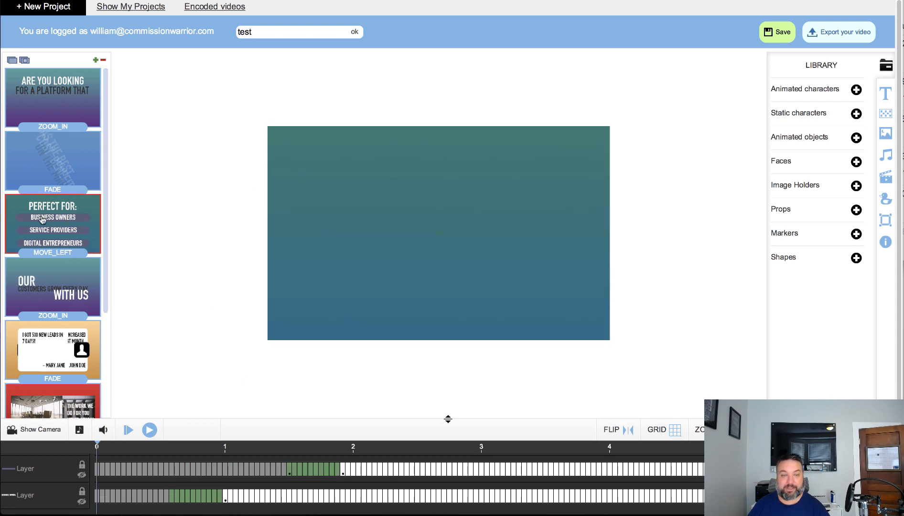
pyautogui.click(53, 223)
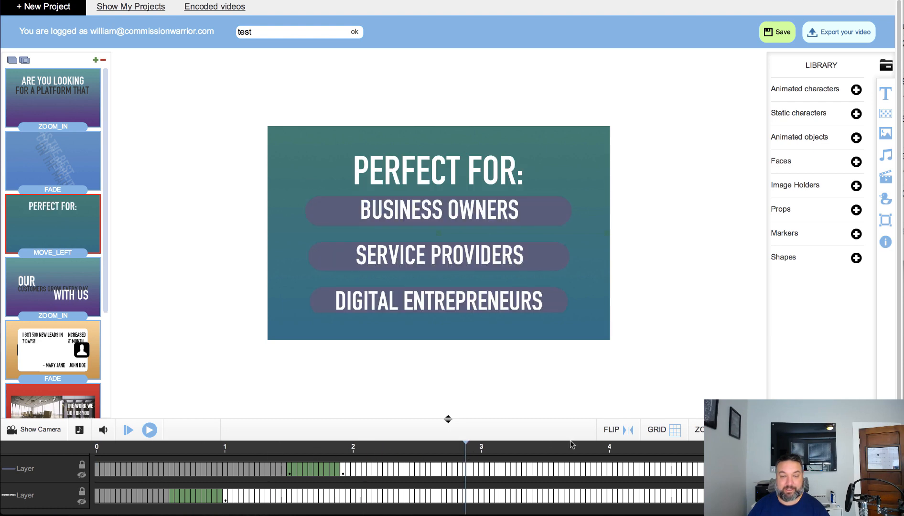
pyautogui.click(53, 350)
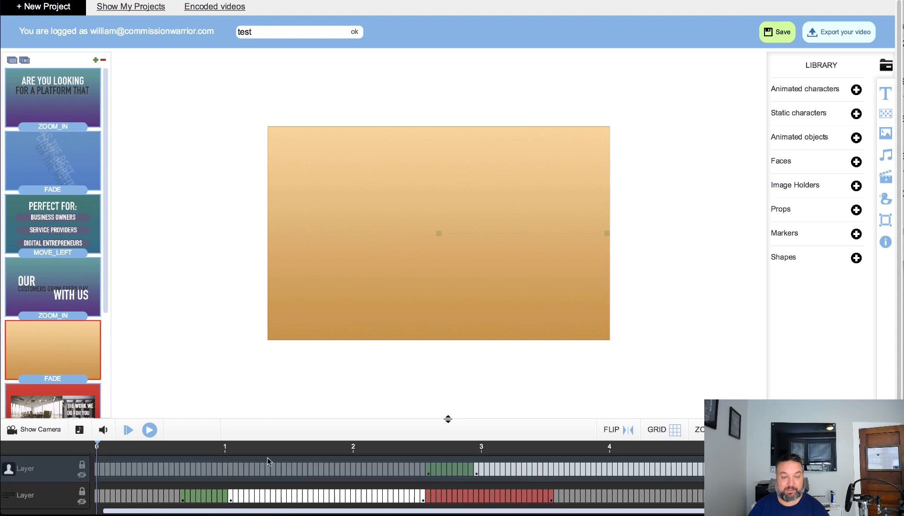
pyautogui.click(263, 447)
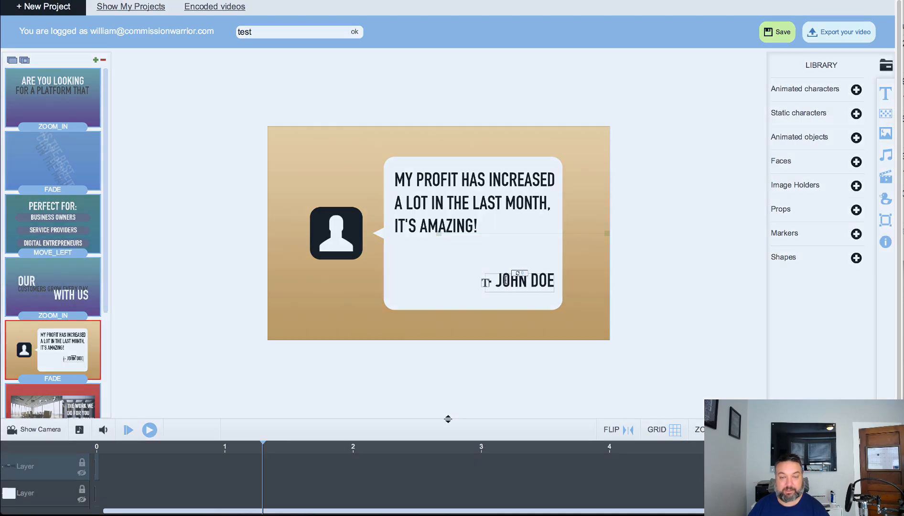
# - Change the testimonial signature's first name from John to Jane
pyautogui.doubleClick(524, 280)
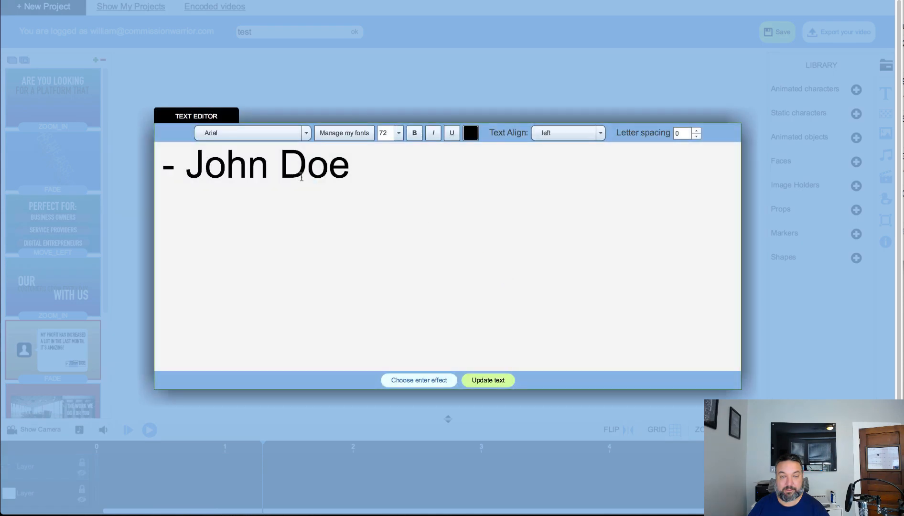
pyautogui.doubleClick(226, 165)
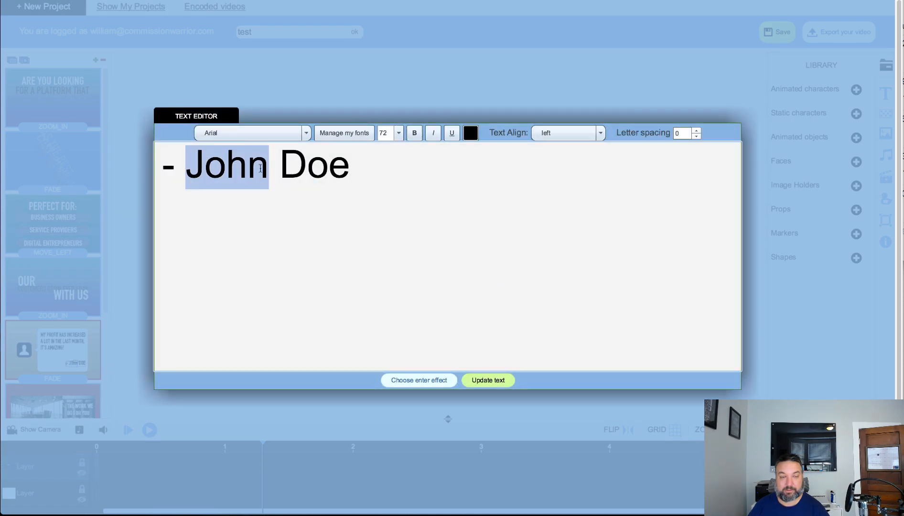
pyautogui.write('Jane')
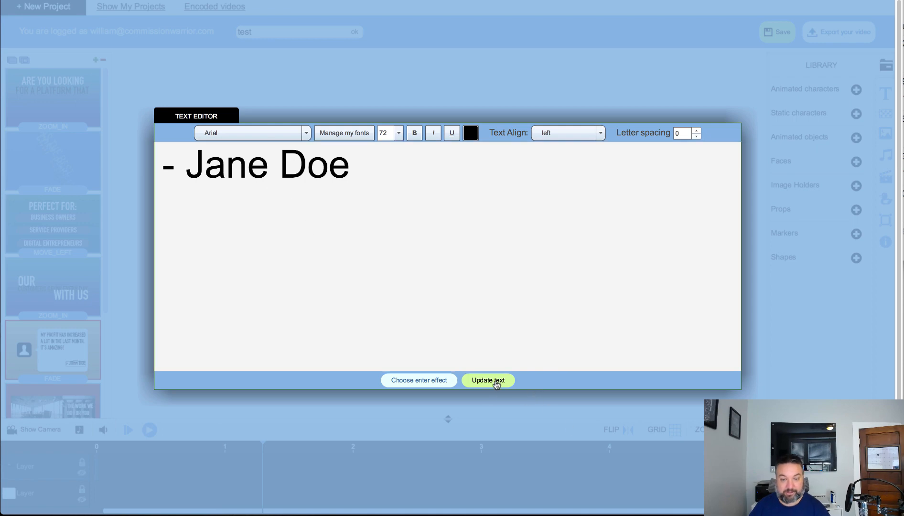
pyautogui.click(487, 381)
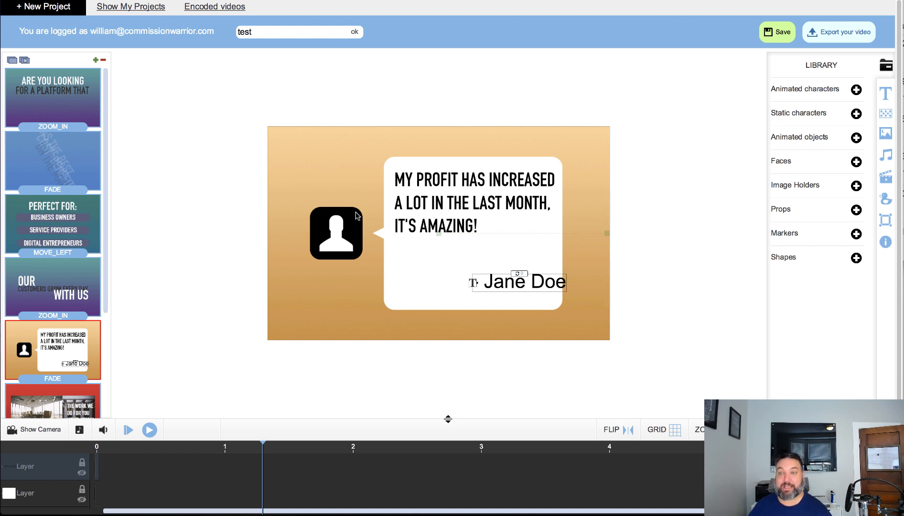
pyautogui.moveTo(182, 241)
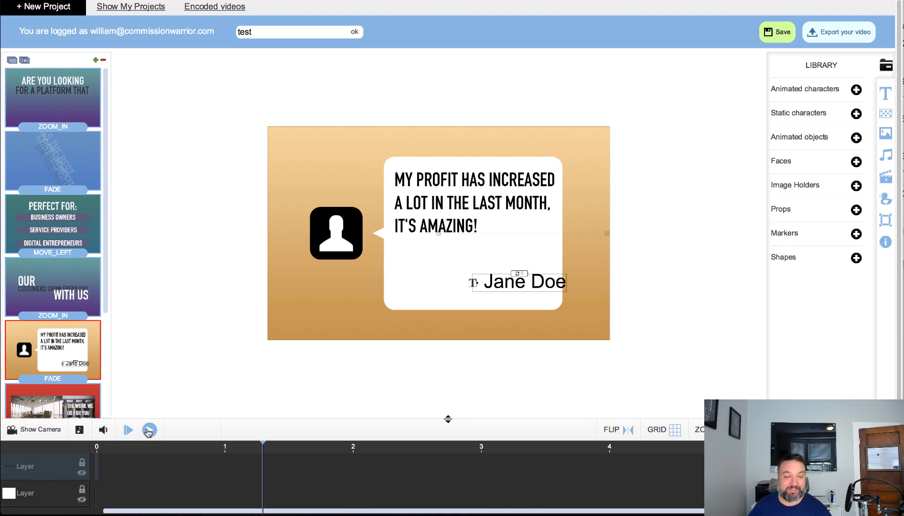
pyautogui.click(149, 429)
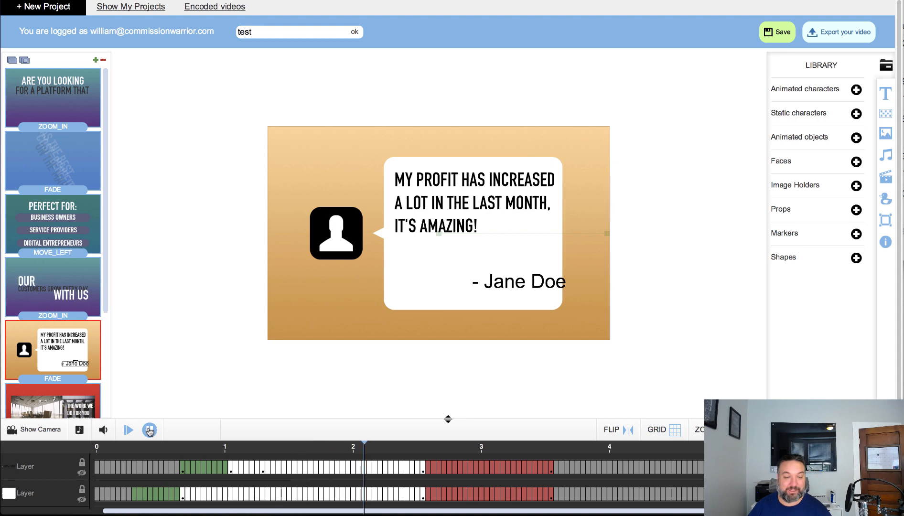
pyautogui.click(129, 429)
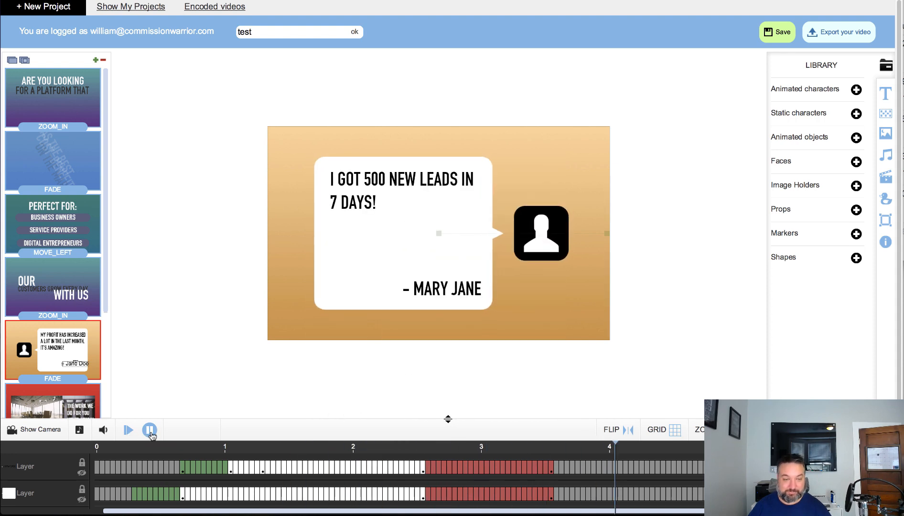
pyautogui.click(149, 429)
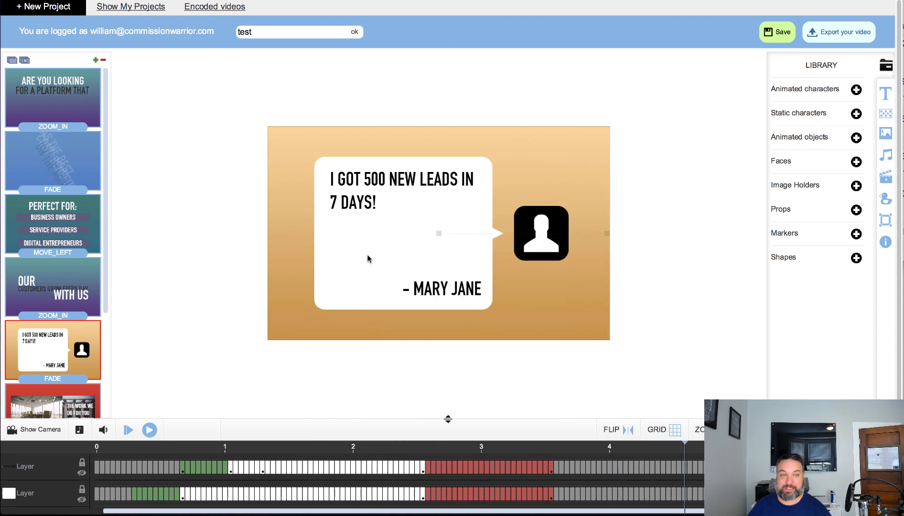
pyautogui.moveTo(148, 80)
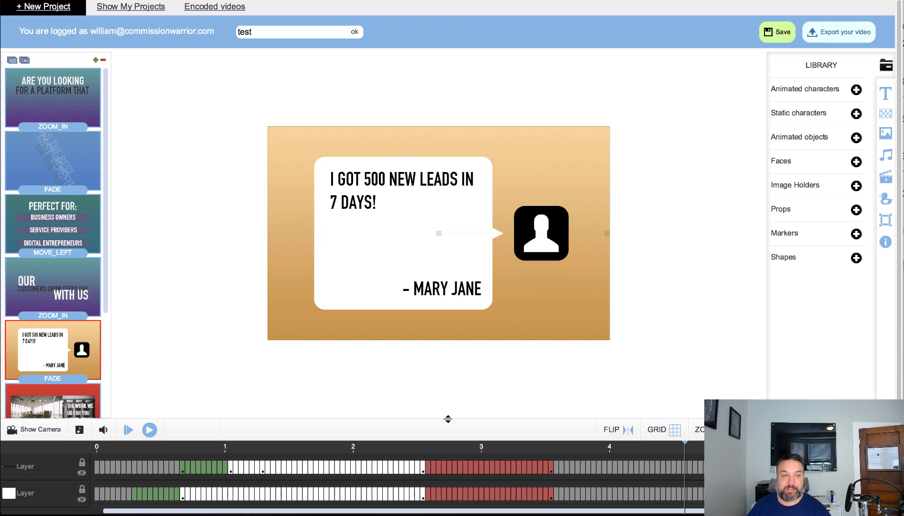
# - Create a project named 'new', open it and start with the Empty slide template
pyautogui.click(43, 7)
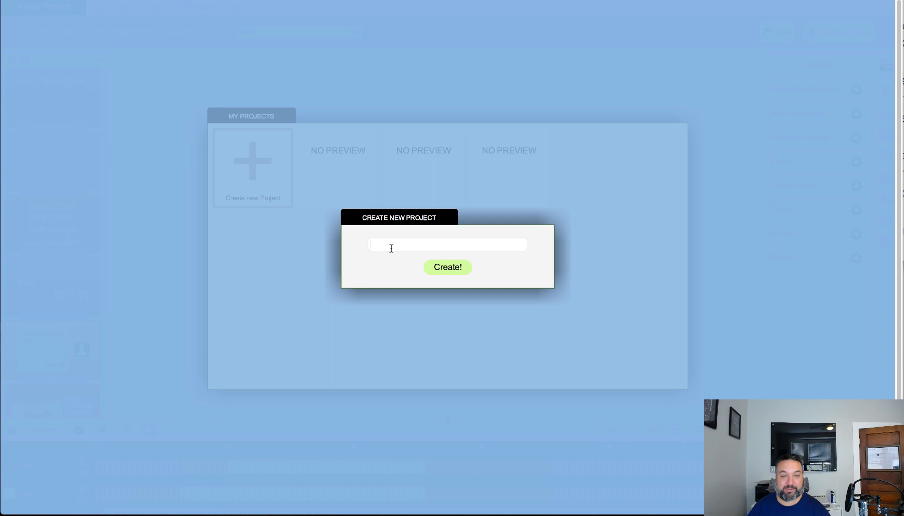
pyautogui.write('ne')
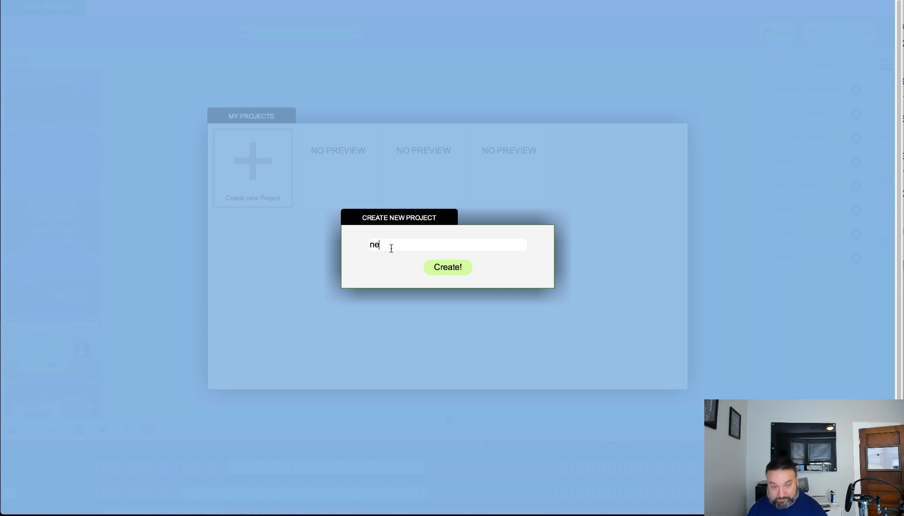
pyautogui.write('w')
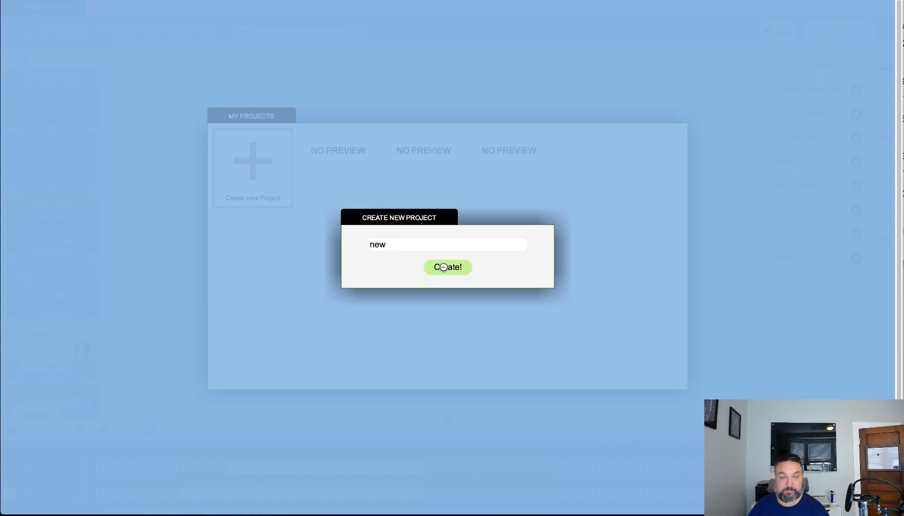
pyautogui.click(447, 267)
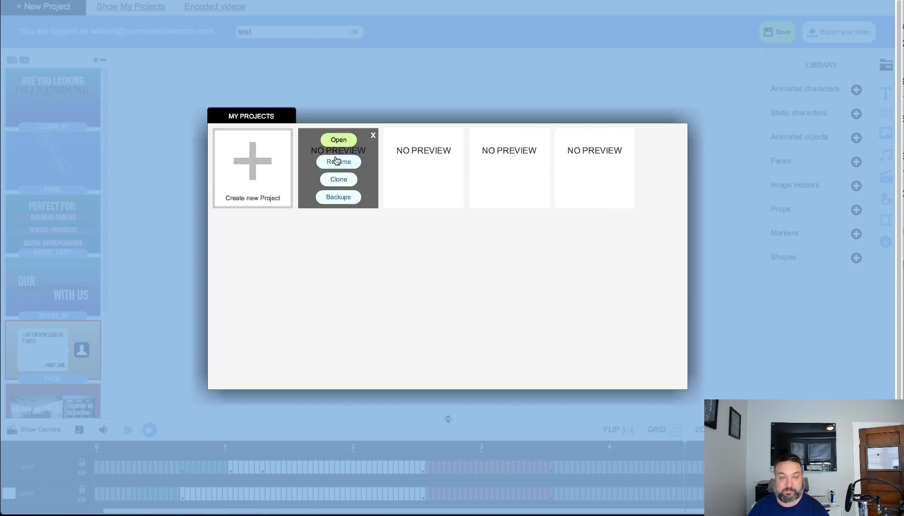
pyautogui.click(338, 140)
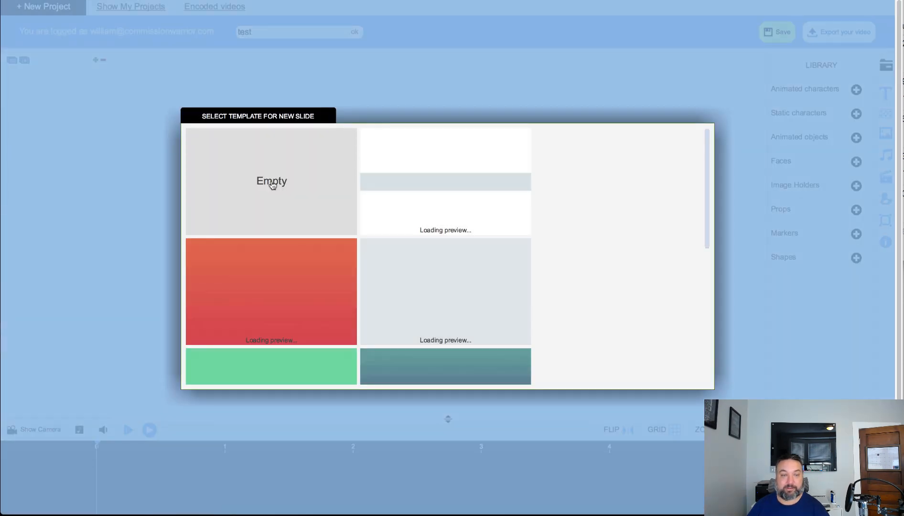
pyautogui.click(271, 180)
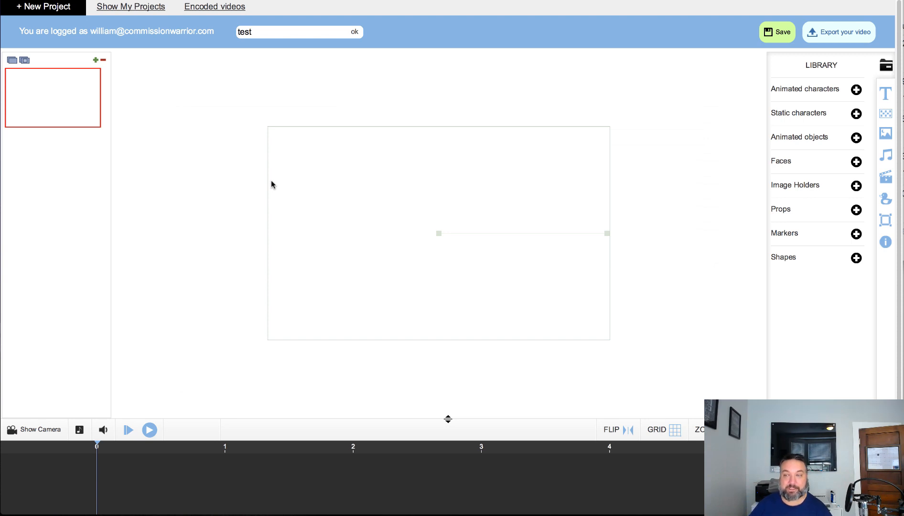
pyautogui.moveTo(315, 272)
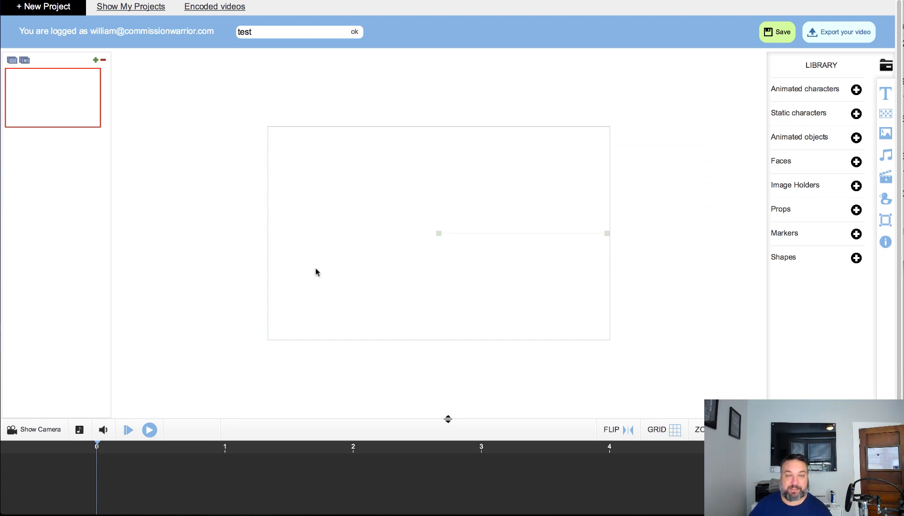
pyautogui.moveTo(856, 91)
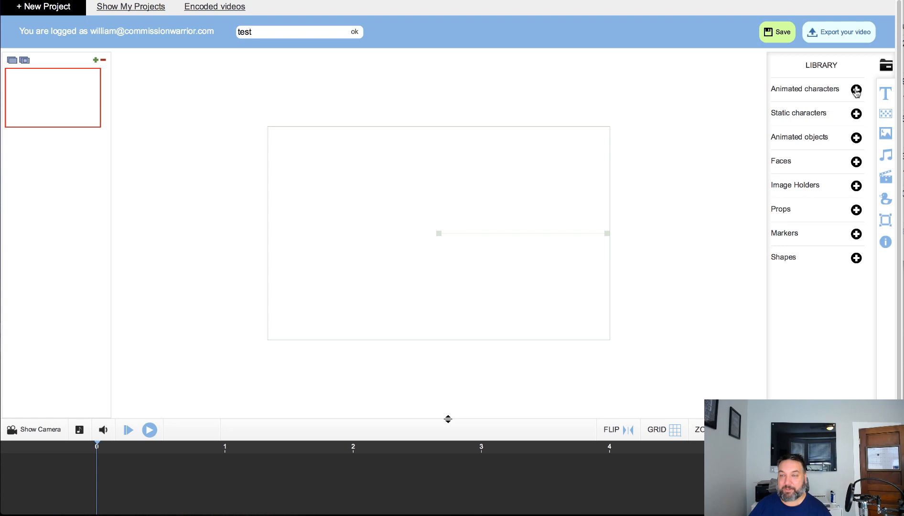
# - Expand the Animated characters collection in the Library panel to list the muscle-man characters
pyautogui.click(857, 88)
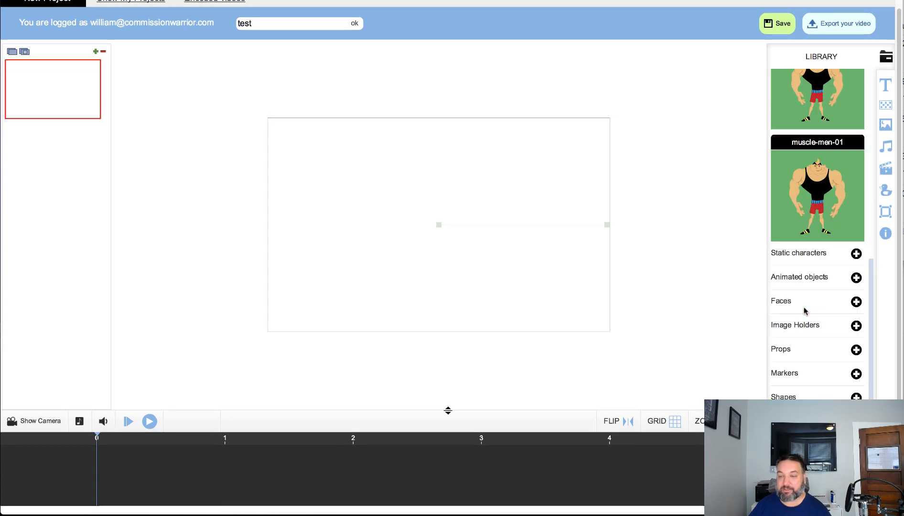
pyautogui.moveTo(484, 248)
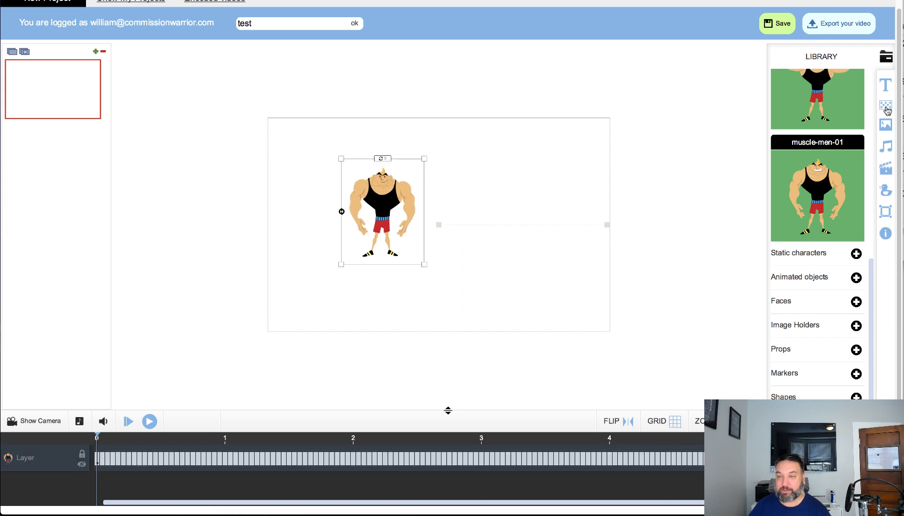
pyautogui.moveTo(885, 105)
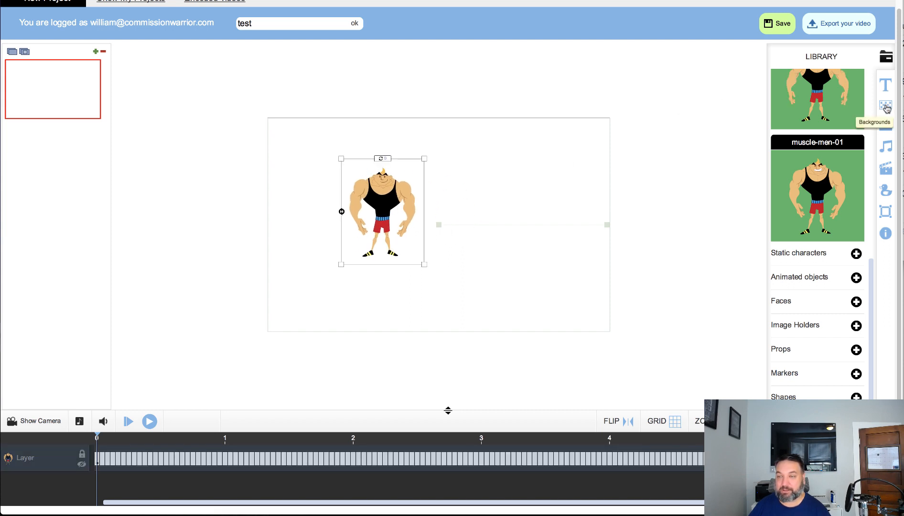
# - Set the red gym scene with weights as the slide background and select the muscle man for checkpoint options
pyautogui.click(886, 107)
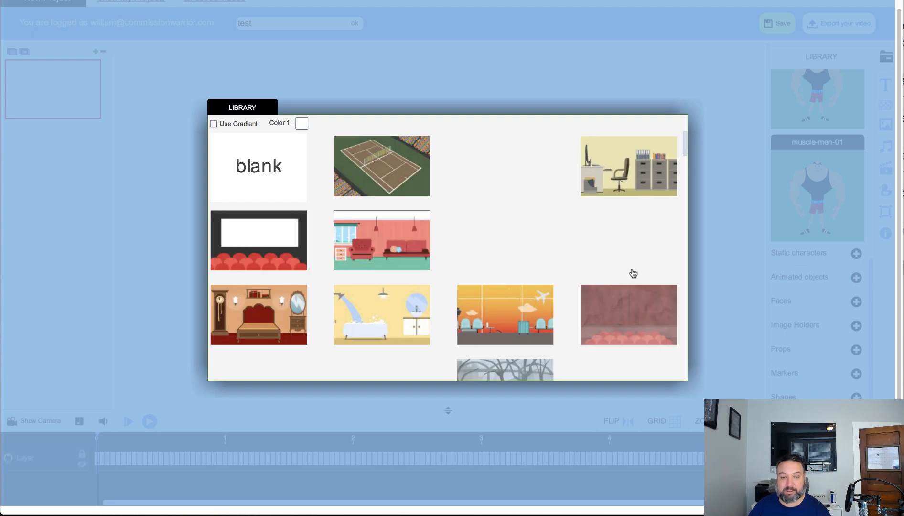
pyautogui.scroll(-3)
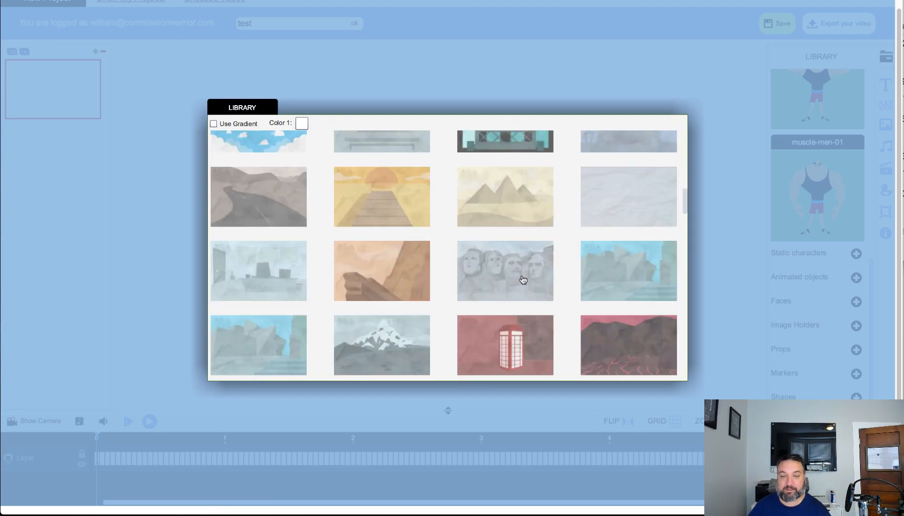
pyautogui.scroll(-3)
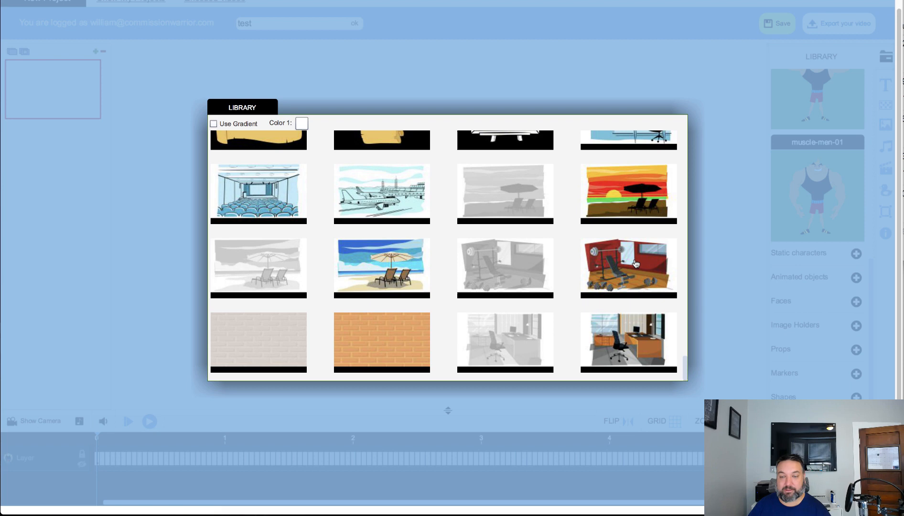
pyautogui.click(628, 267)
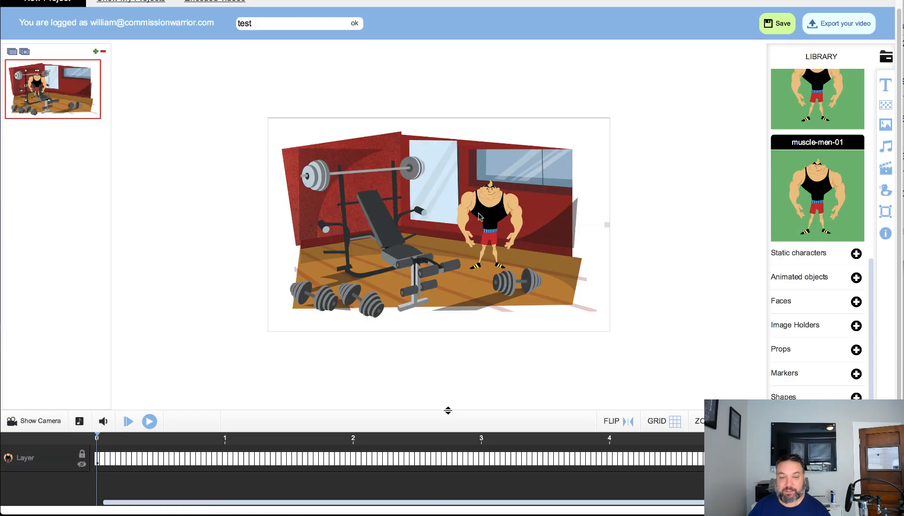
pyautogui.click(490, 219)
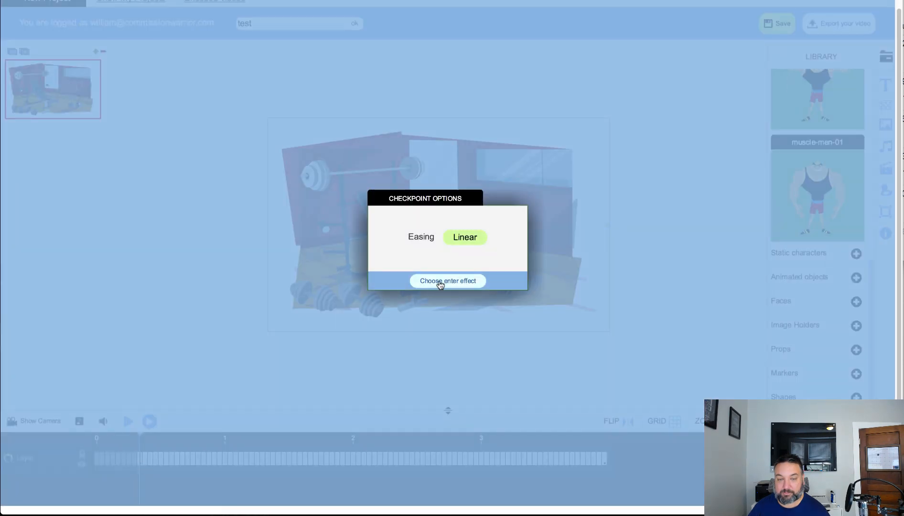
pyautogui.moveTo(420, 237)
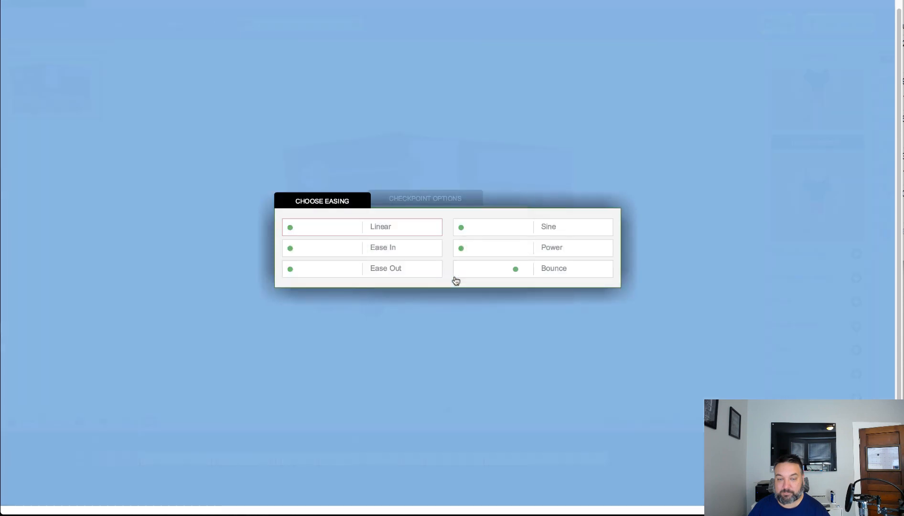
pyautogui.moveTo(572, 272)
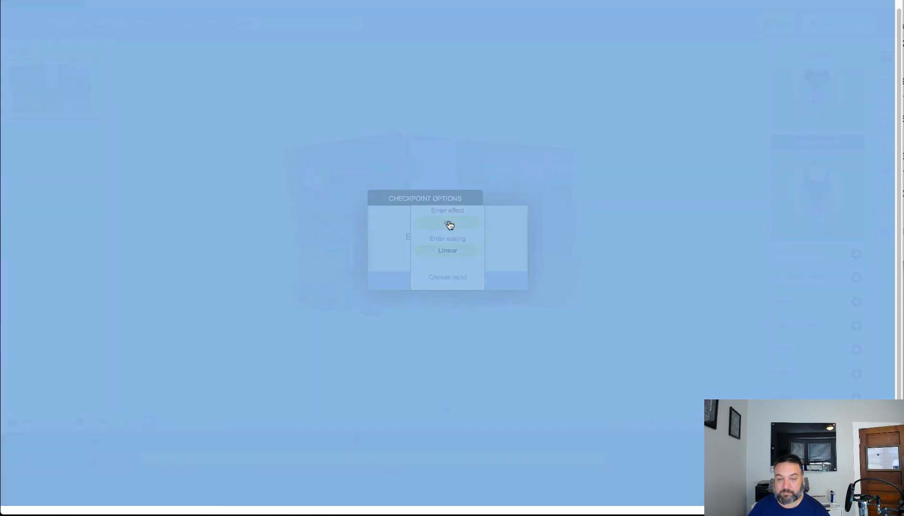
# - Give the muscle man's checkpoint a mask ver enter effect with Linear easing and close the options
pyautogui.click(447, 223)
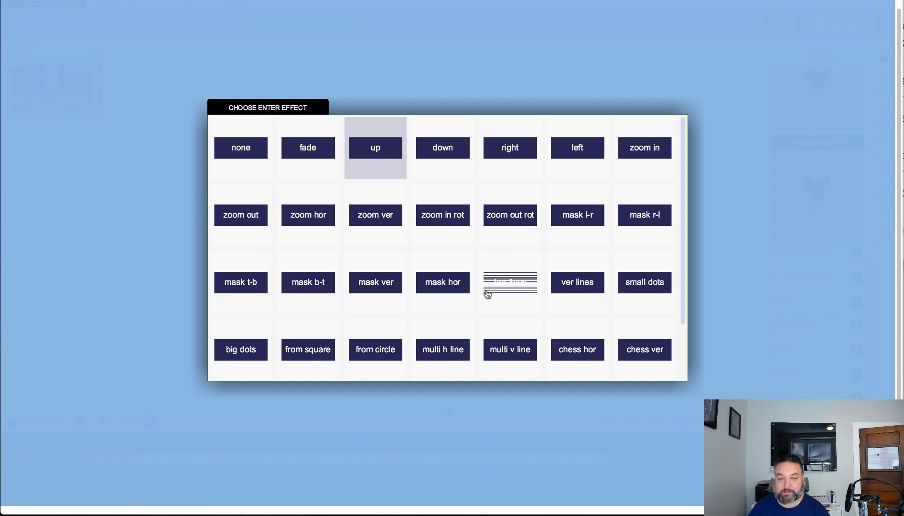
pyautogui.click(375, 282)
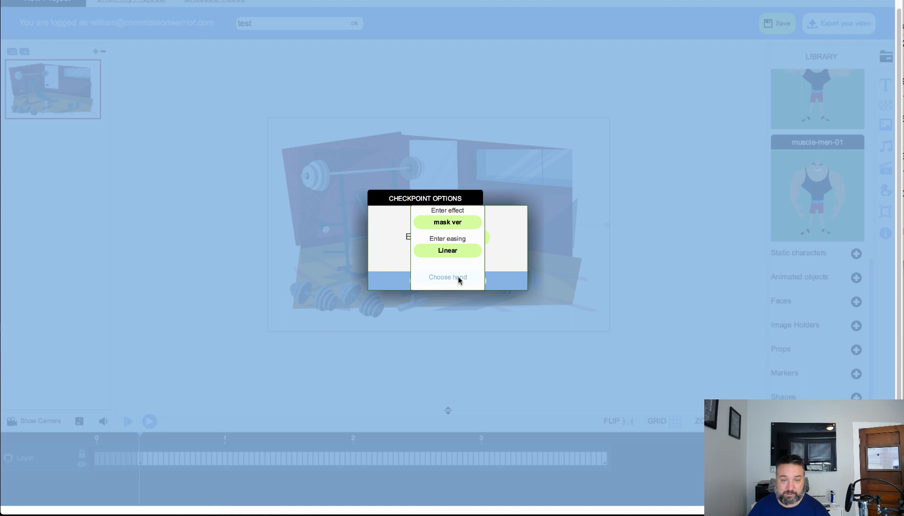
pyautogui.click(447, 277)
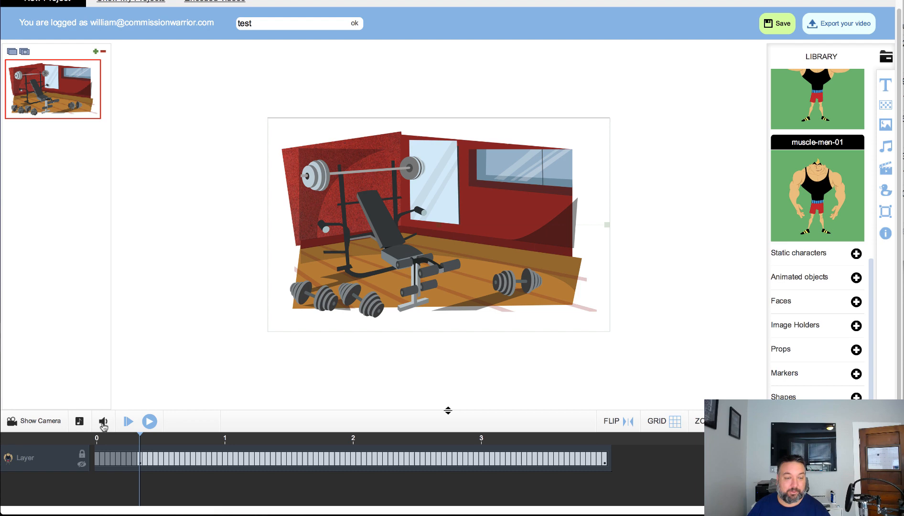
# - Preview the muscle man entering the gym, then add a second blank slide
pyautogui.click(149, 420)
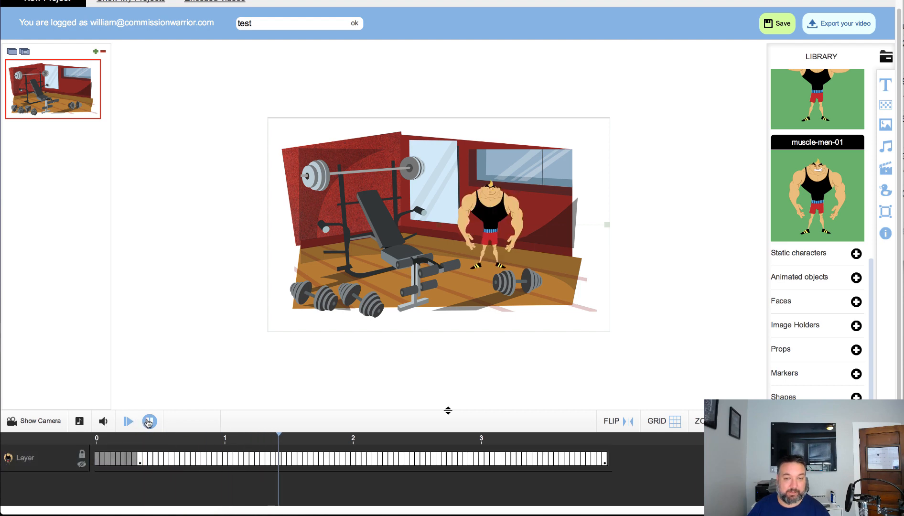
pyautogui.click(149, 421)
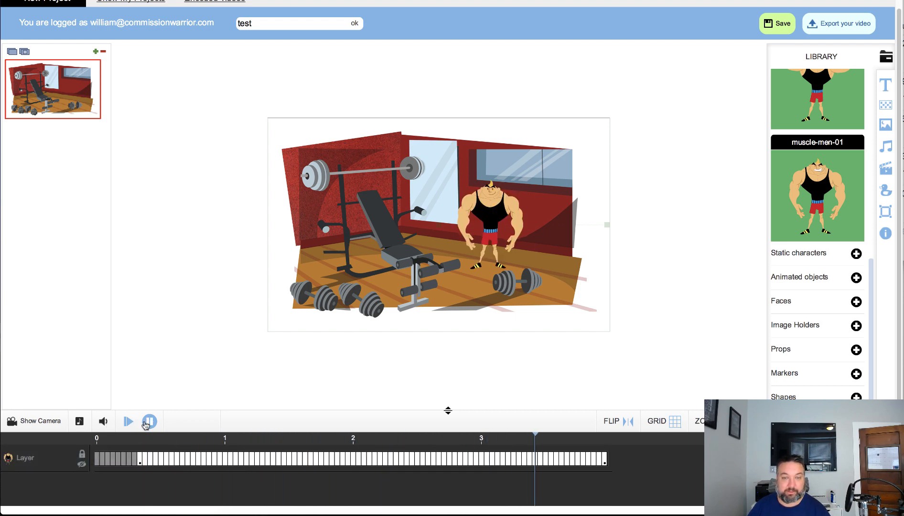
pyautogui.click(149, 420)
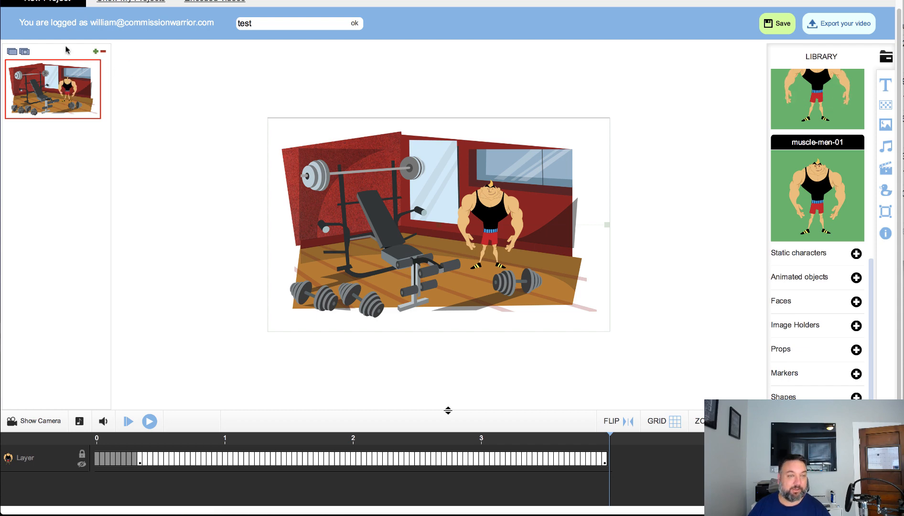
pyautogui.click(96, 52)
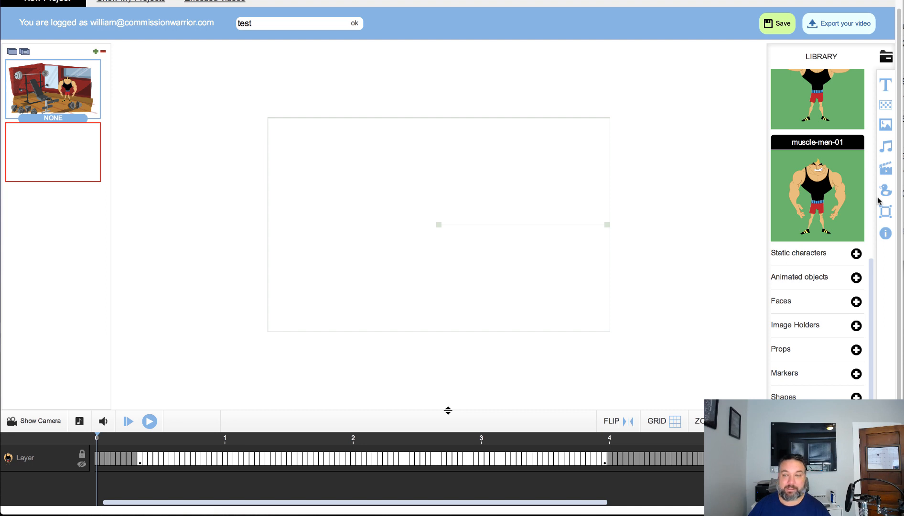
# - Give the second slide the beach umbrella background and add a third slide
pyautogui.click(886, 105)
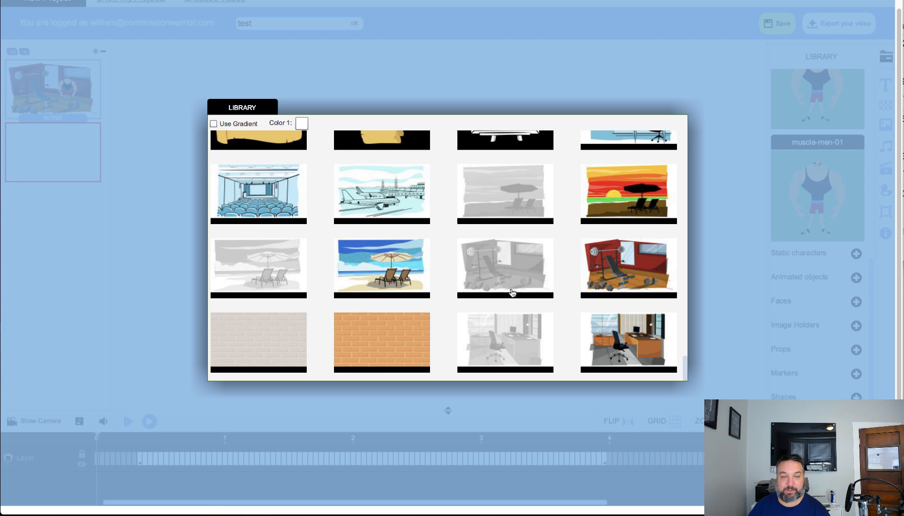
pyautogui.click(381, 267)
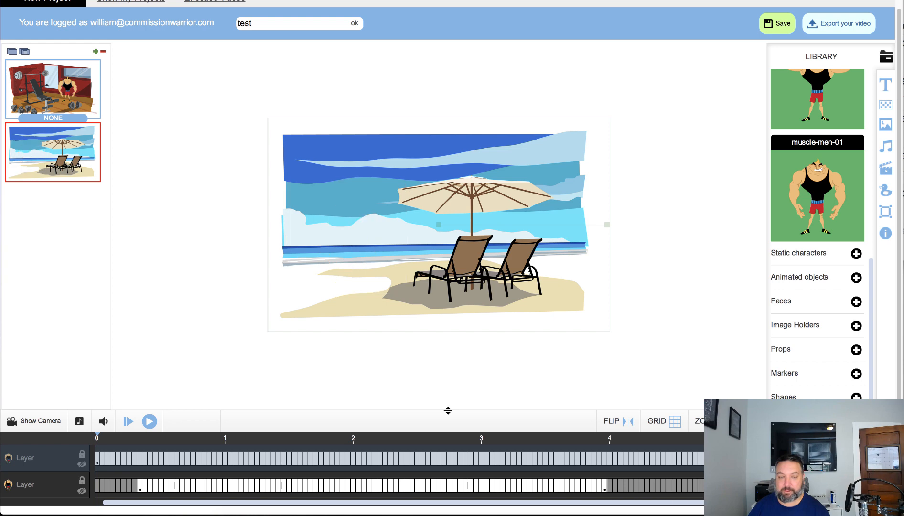
pyautogui.moveTo(57, 206)
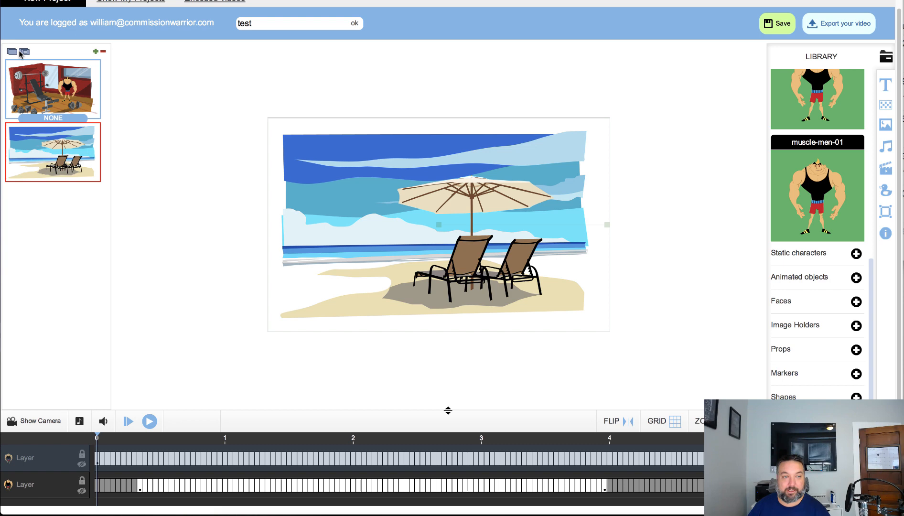
pyautogui.click(95, 52)
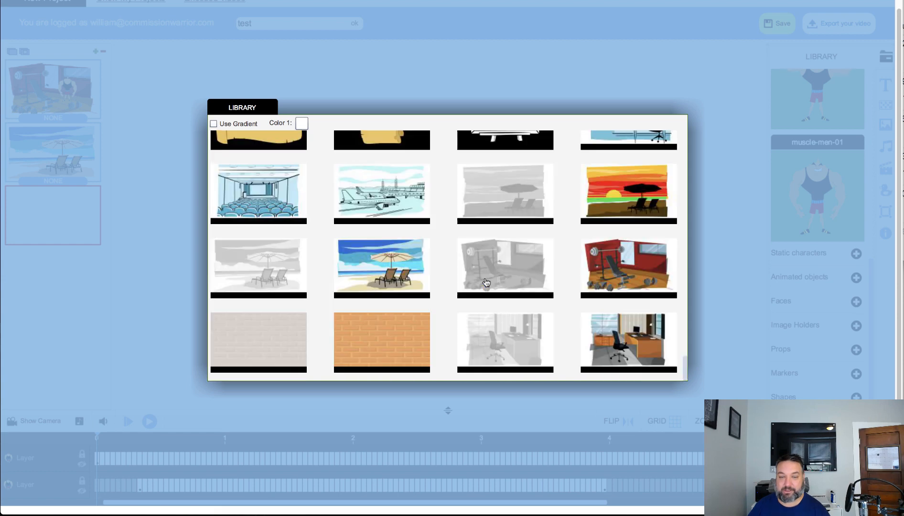
# - Set the beach background on the third slide with woman-hello-01, then add a fourth slide
pyautogui.click(382, 267)
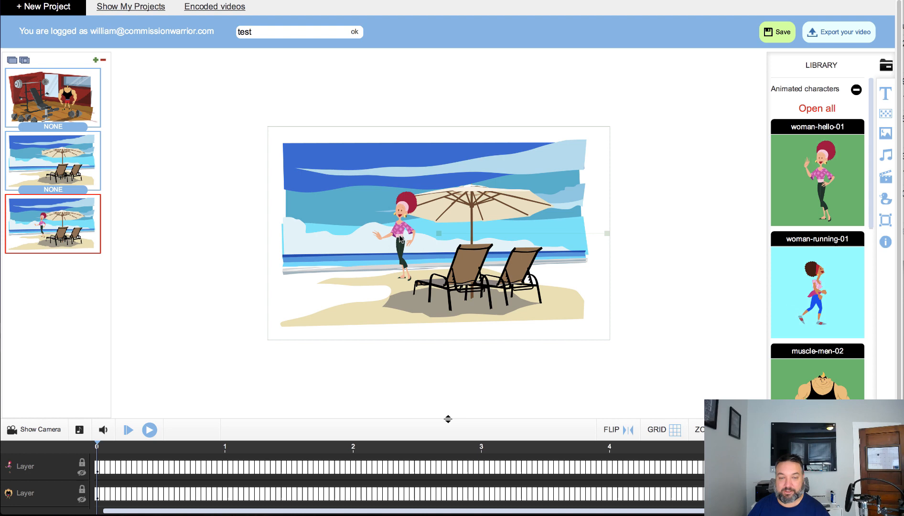
pyautogui.click(400, 236)
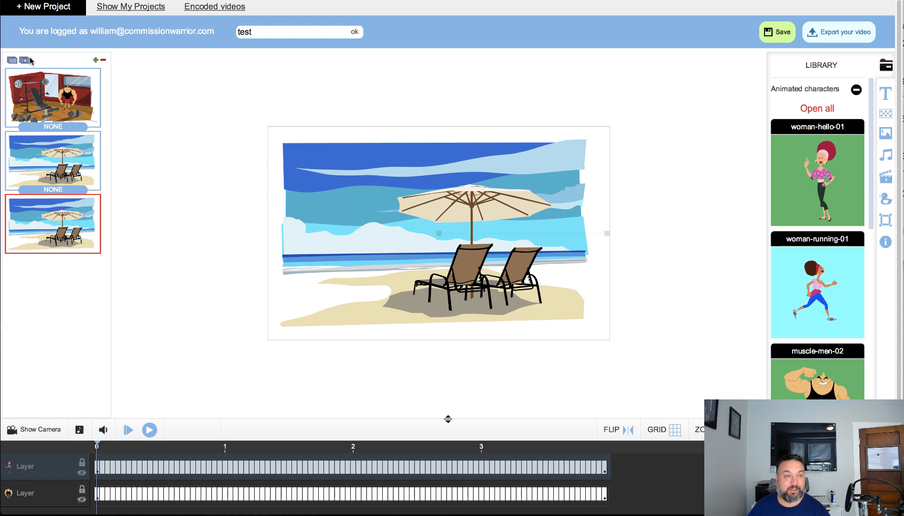
pyautogui.click(95, 60)
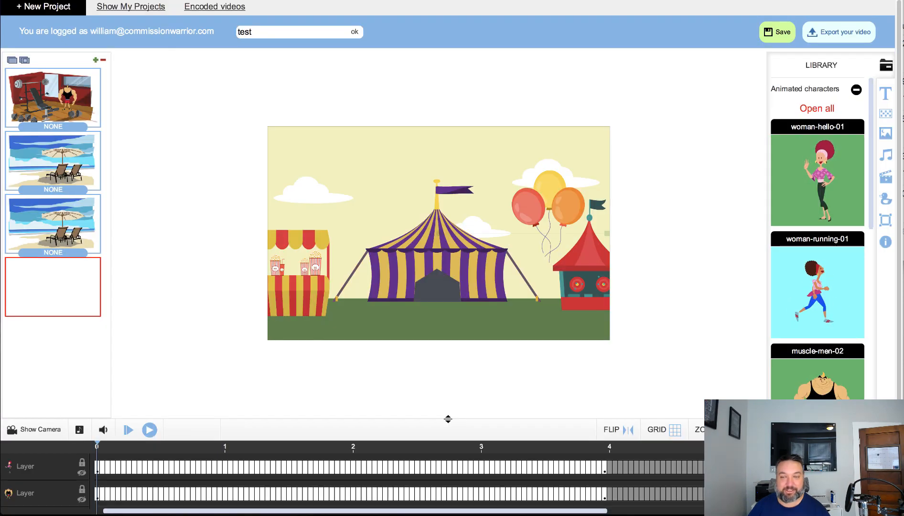
# - Place muscle-man and waving woman characters before the circus tent and preview the scene
pyautogui.click(53, 287)
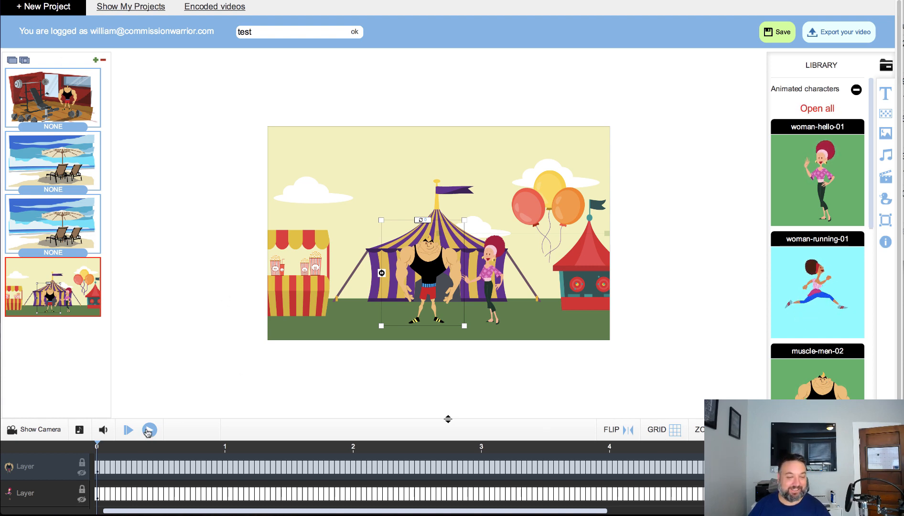
pyautogui.click(127, 430)
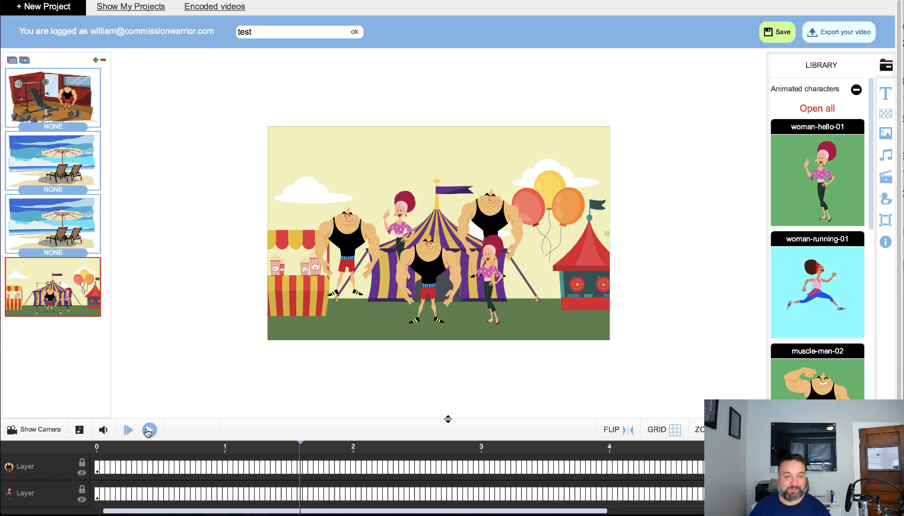
pyautogui.click(149, 429)
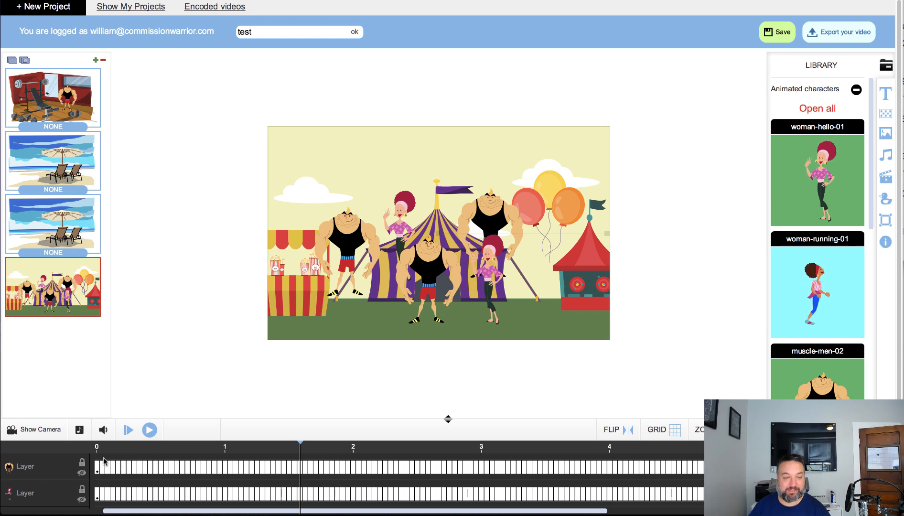
pyautogui.click(149, 429)
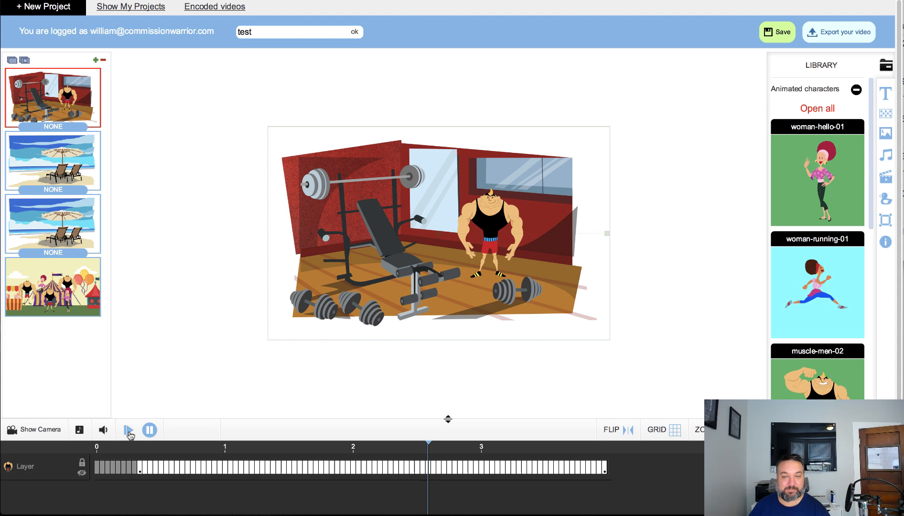
pyautogui.click(53, 161)
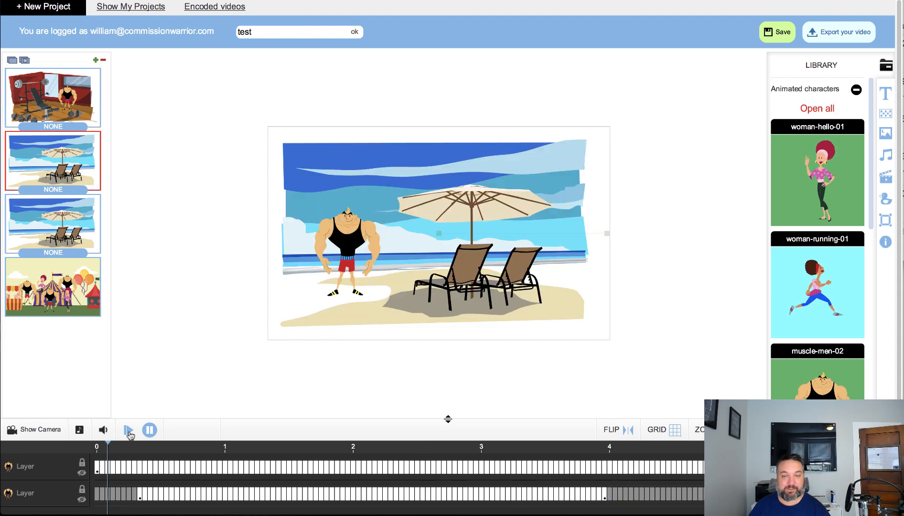
pyautogui.rightClick(490, 218)
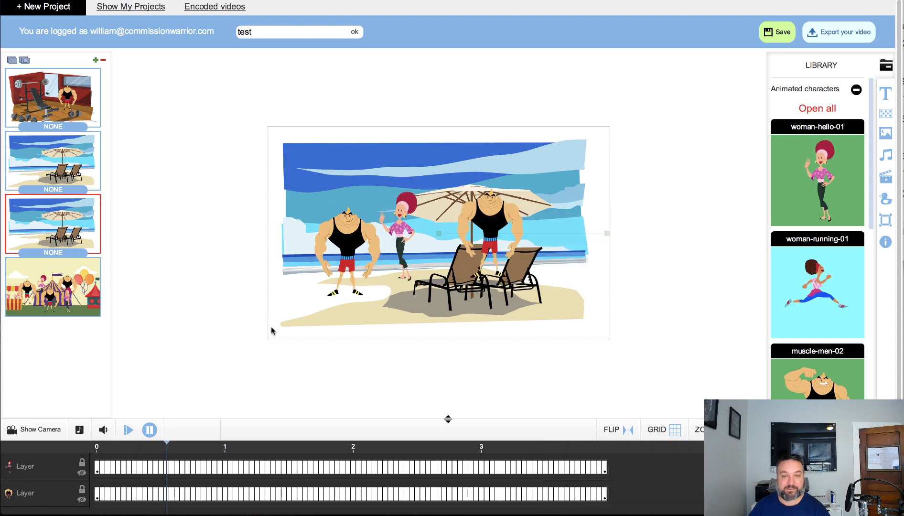
pyautogui.click(495, 225)
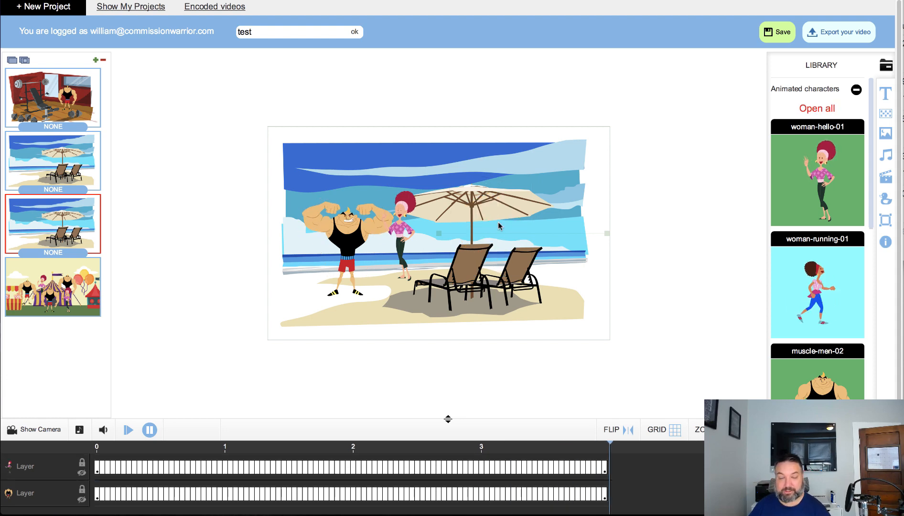
pyautogui.click(52, 287)
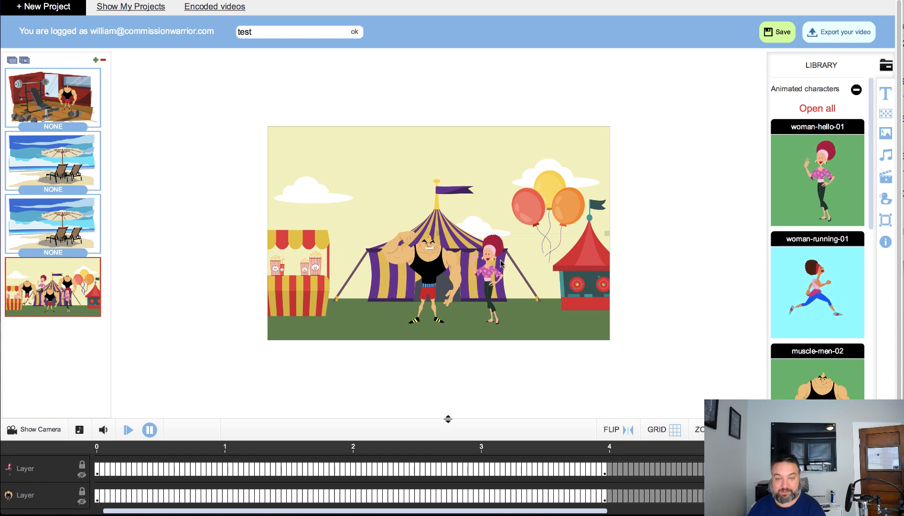
pyautogui.click(127, 429)
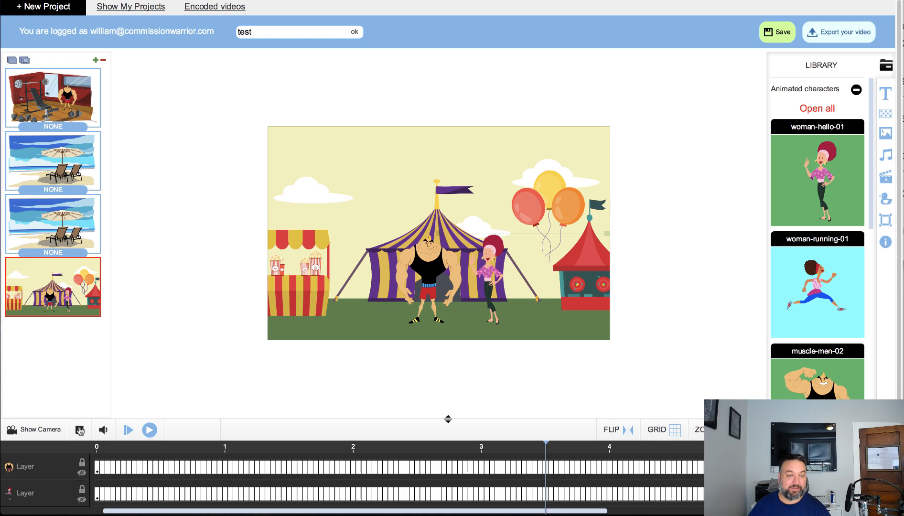
# - Review the slides, then bring up the Processing Video export dialog with quality and frame-rate choices
pyautogui.click(103, 429)
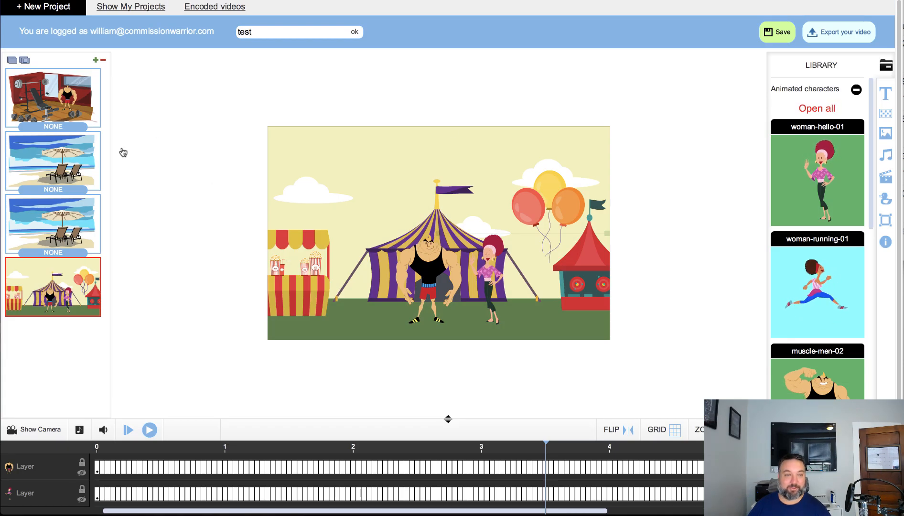
pyautogui.scroll(3)
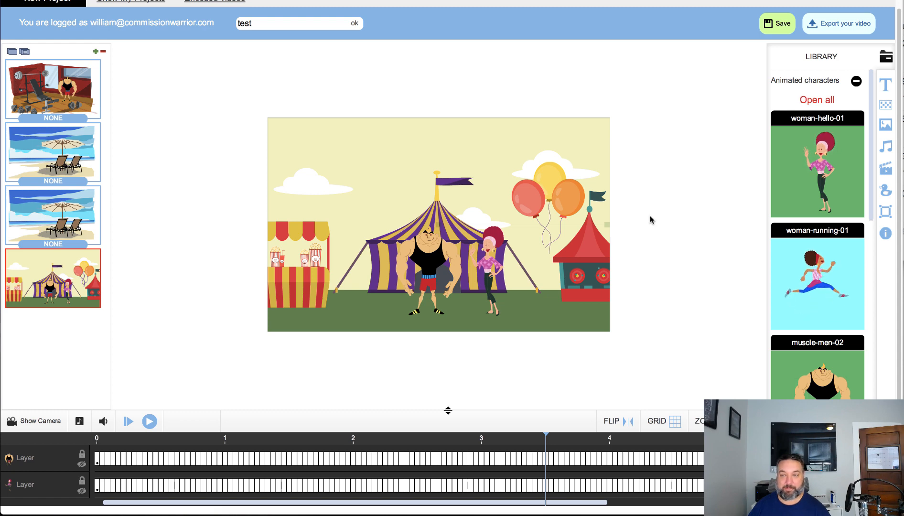
pyautogui.moveTo(687, 181)
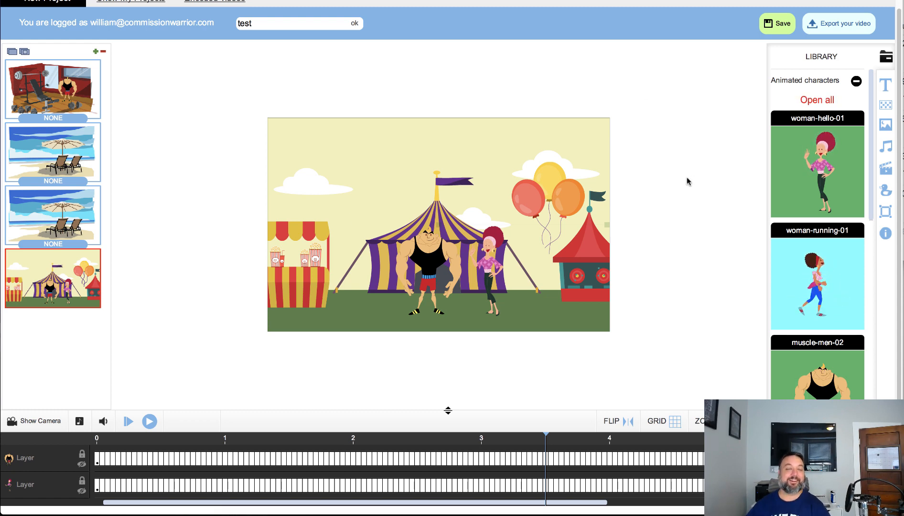
pyautogui.scroll(-3)
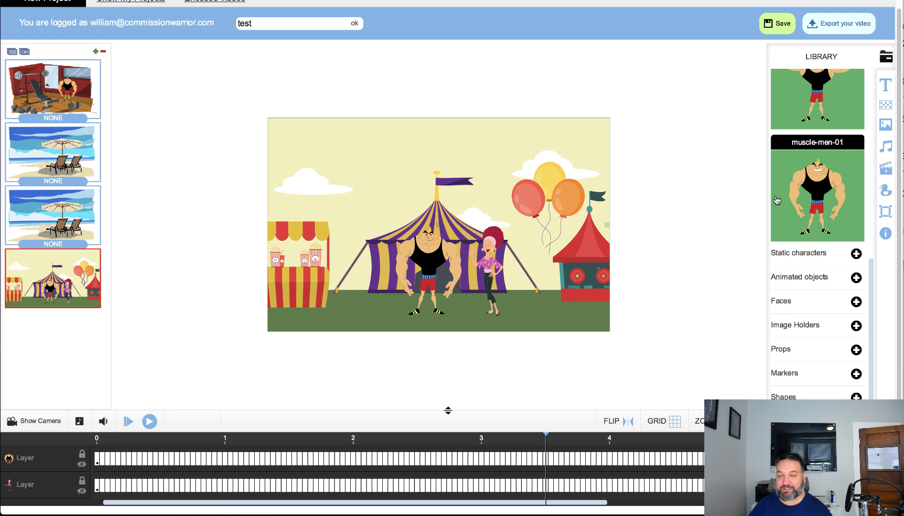
pyautogui.moveTo(618, 193)
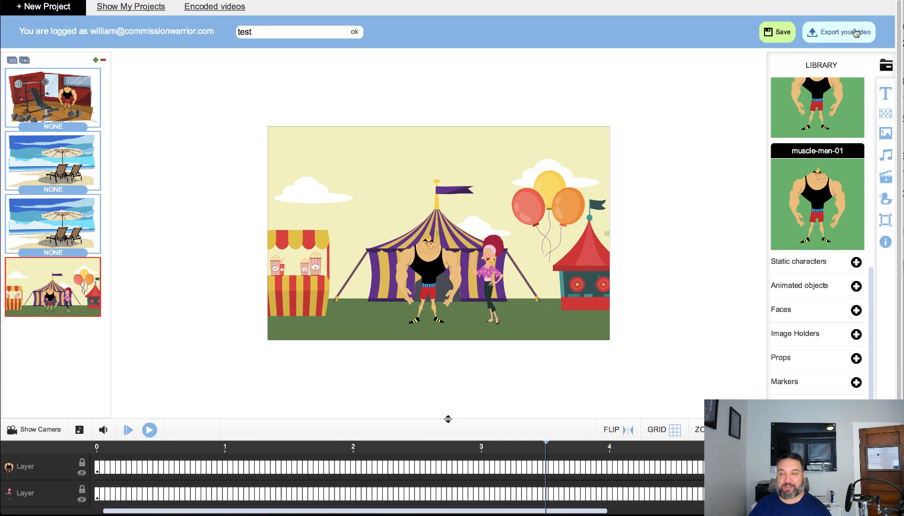
pyautogui.click(838, 31)
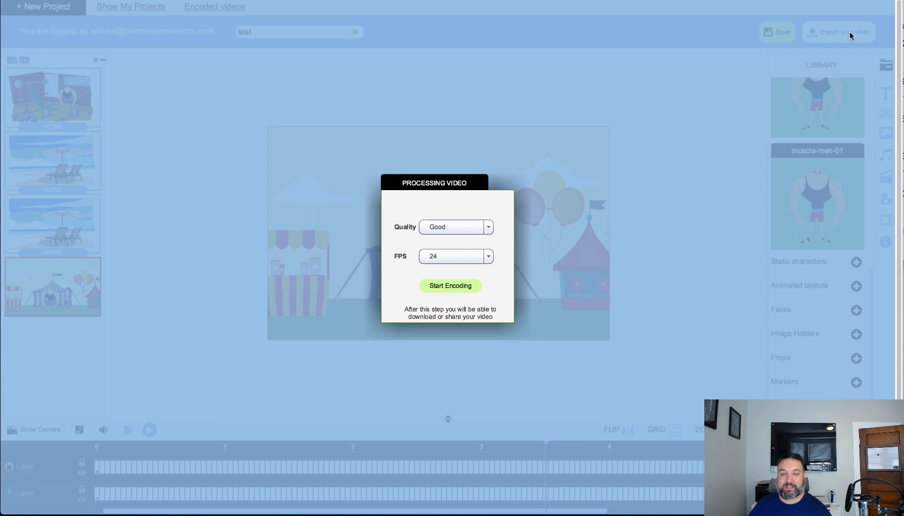